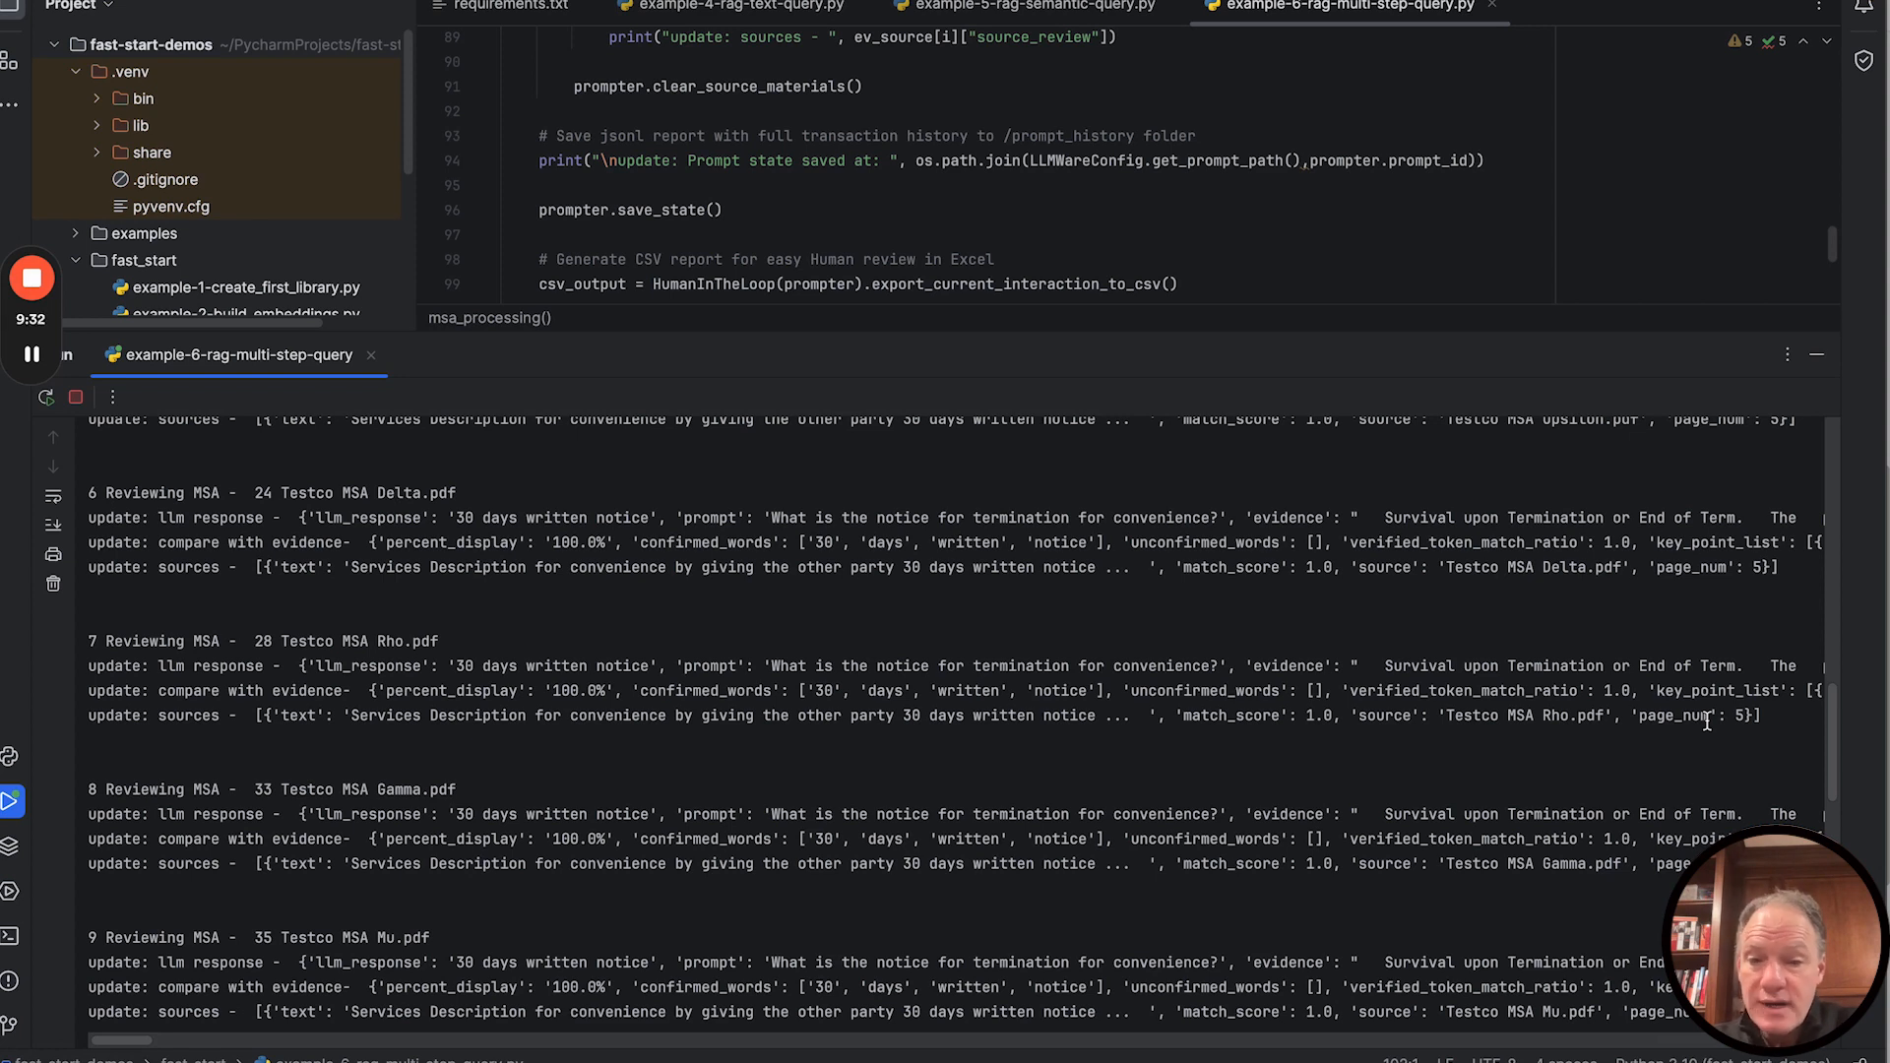
Scroll the Run output as the script prints 30-days-notice answers for each Testco MSA.
scroll(down, 3)
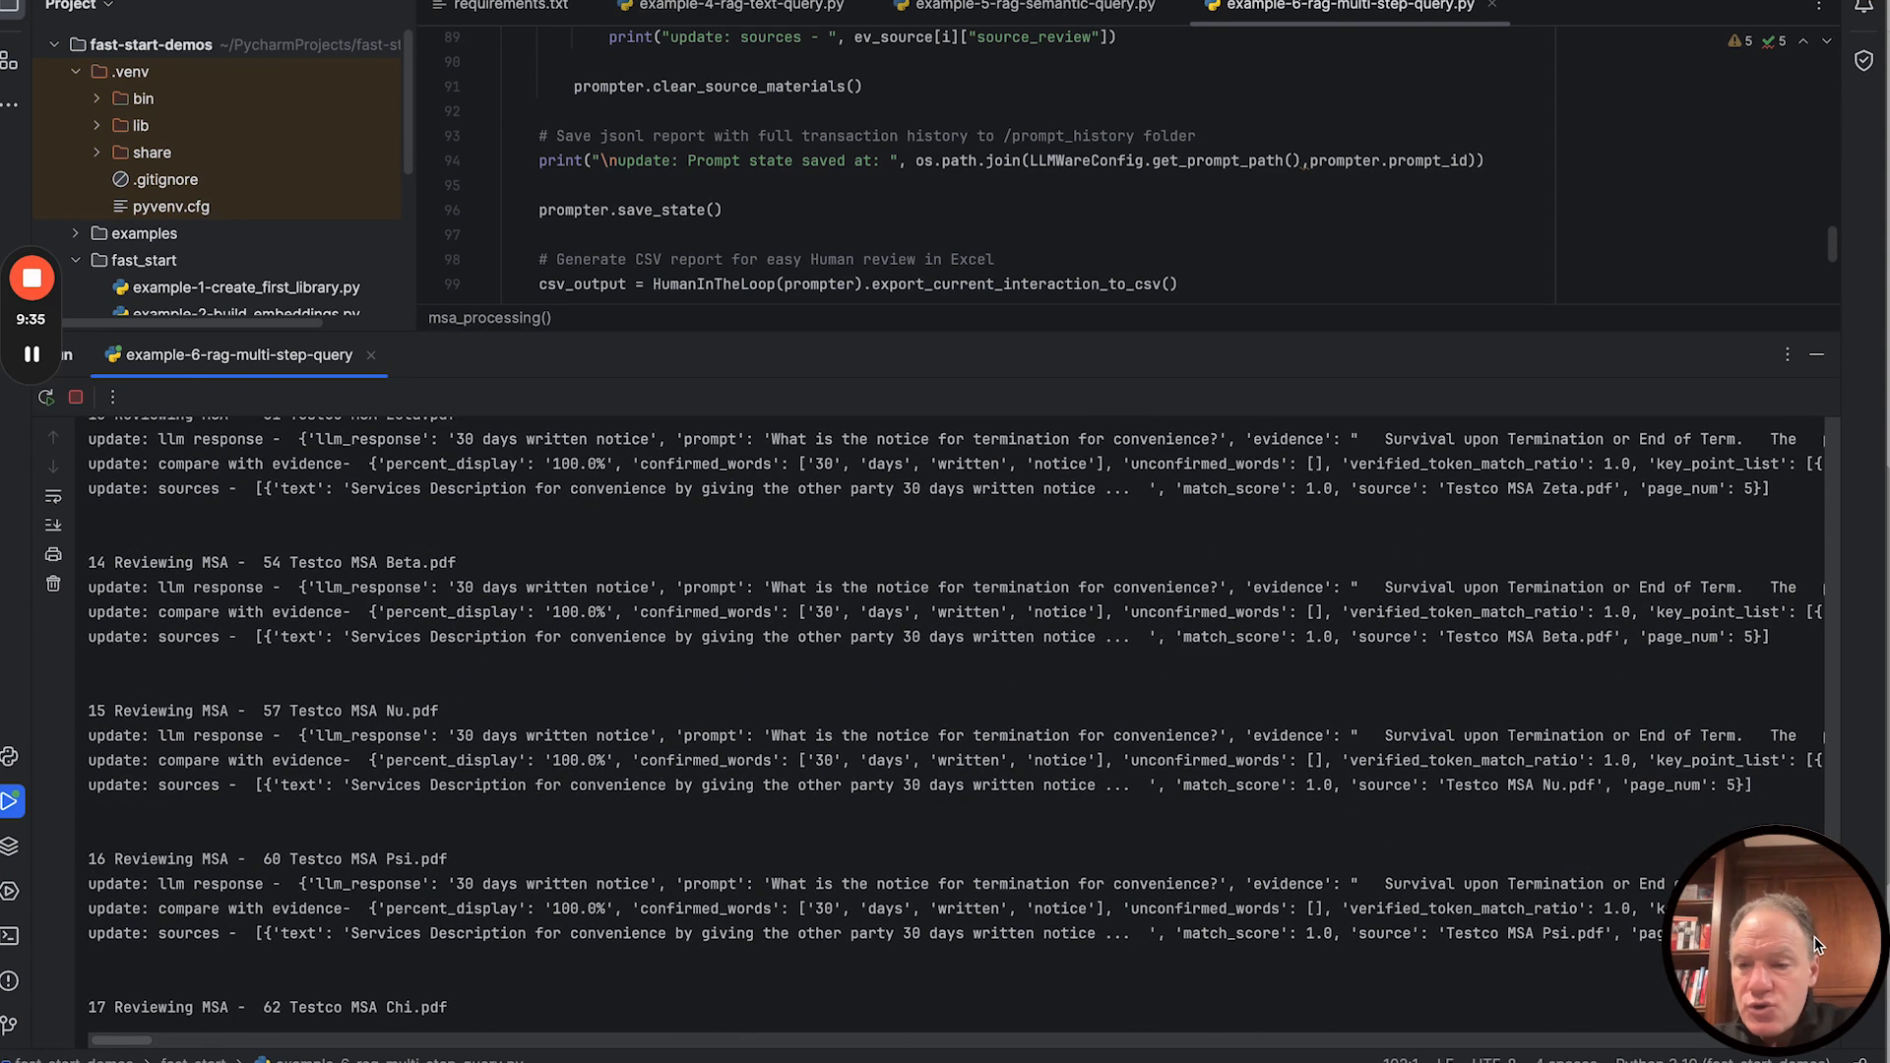
scroll(down, 3)
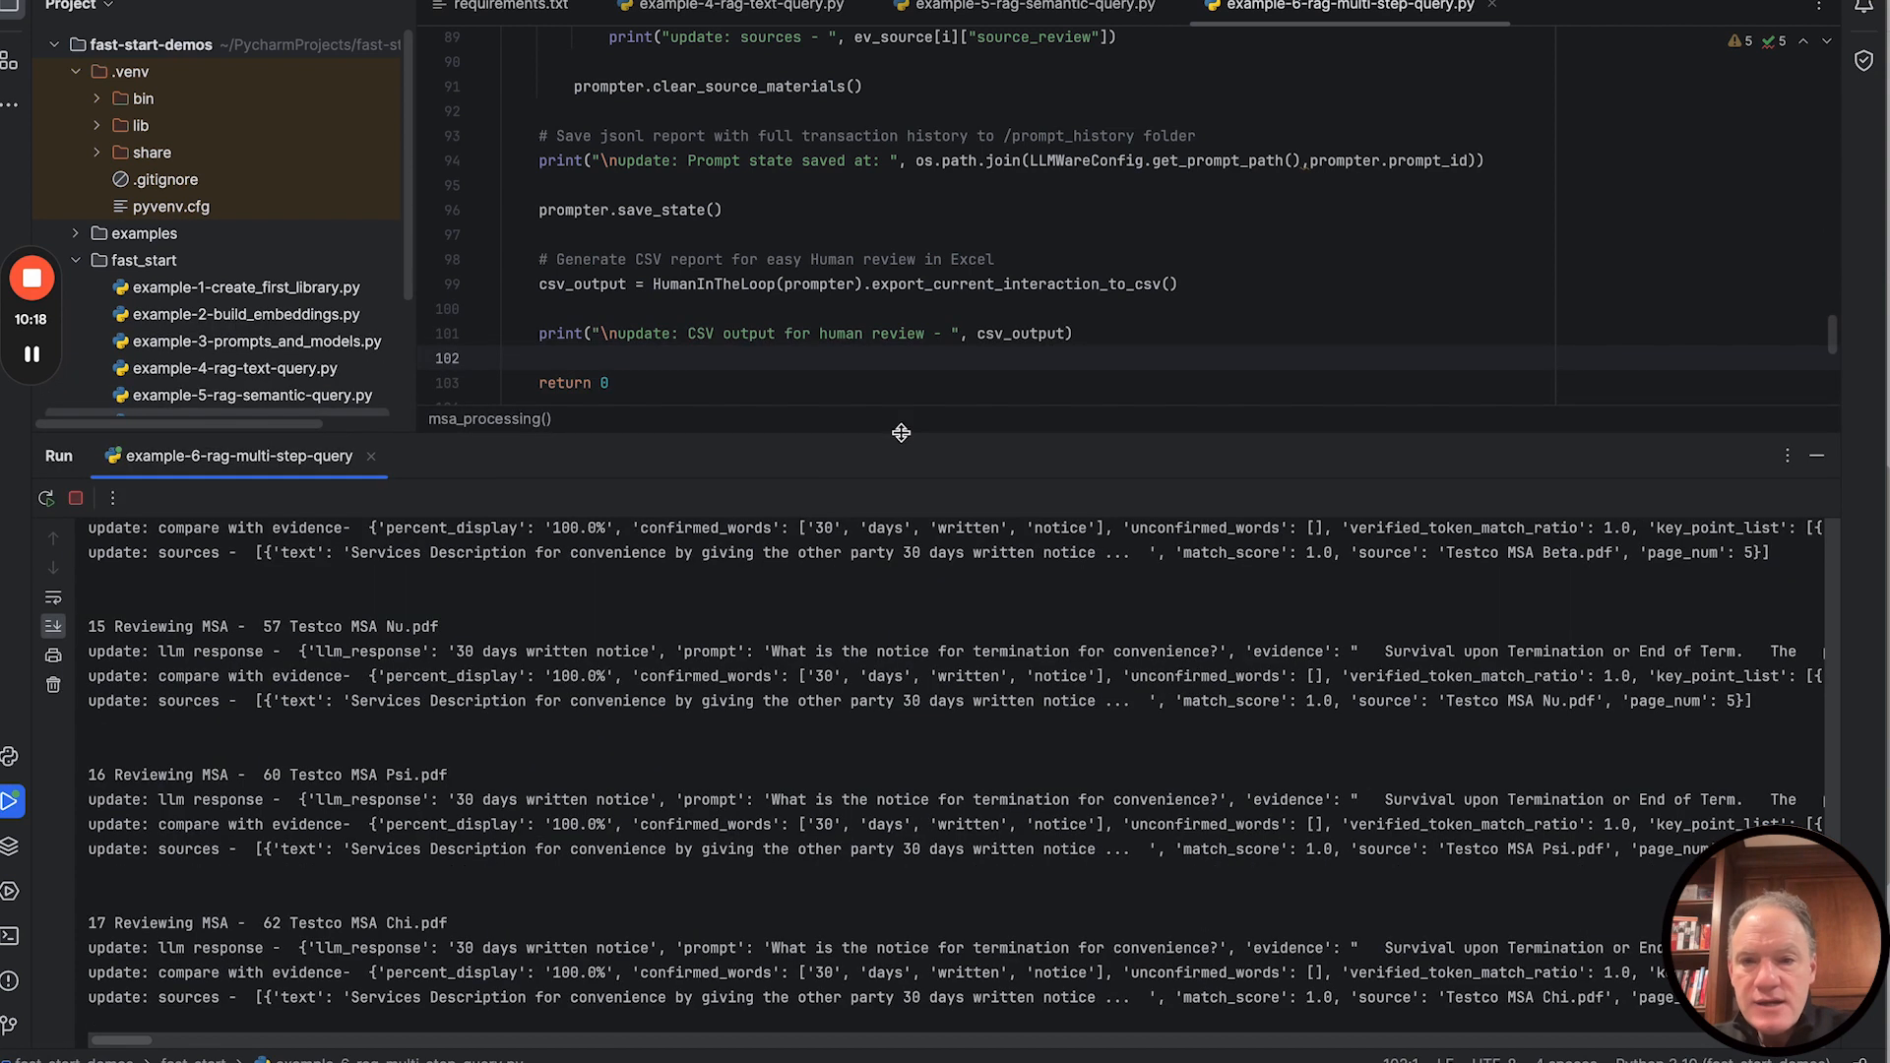
Let the run finish with exit code 0, revealing the prompt_history and CSV report paths.
click(945, 185)
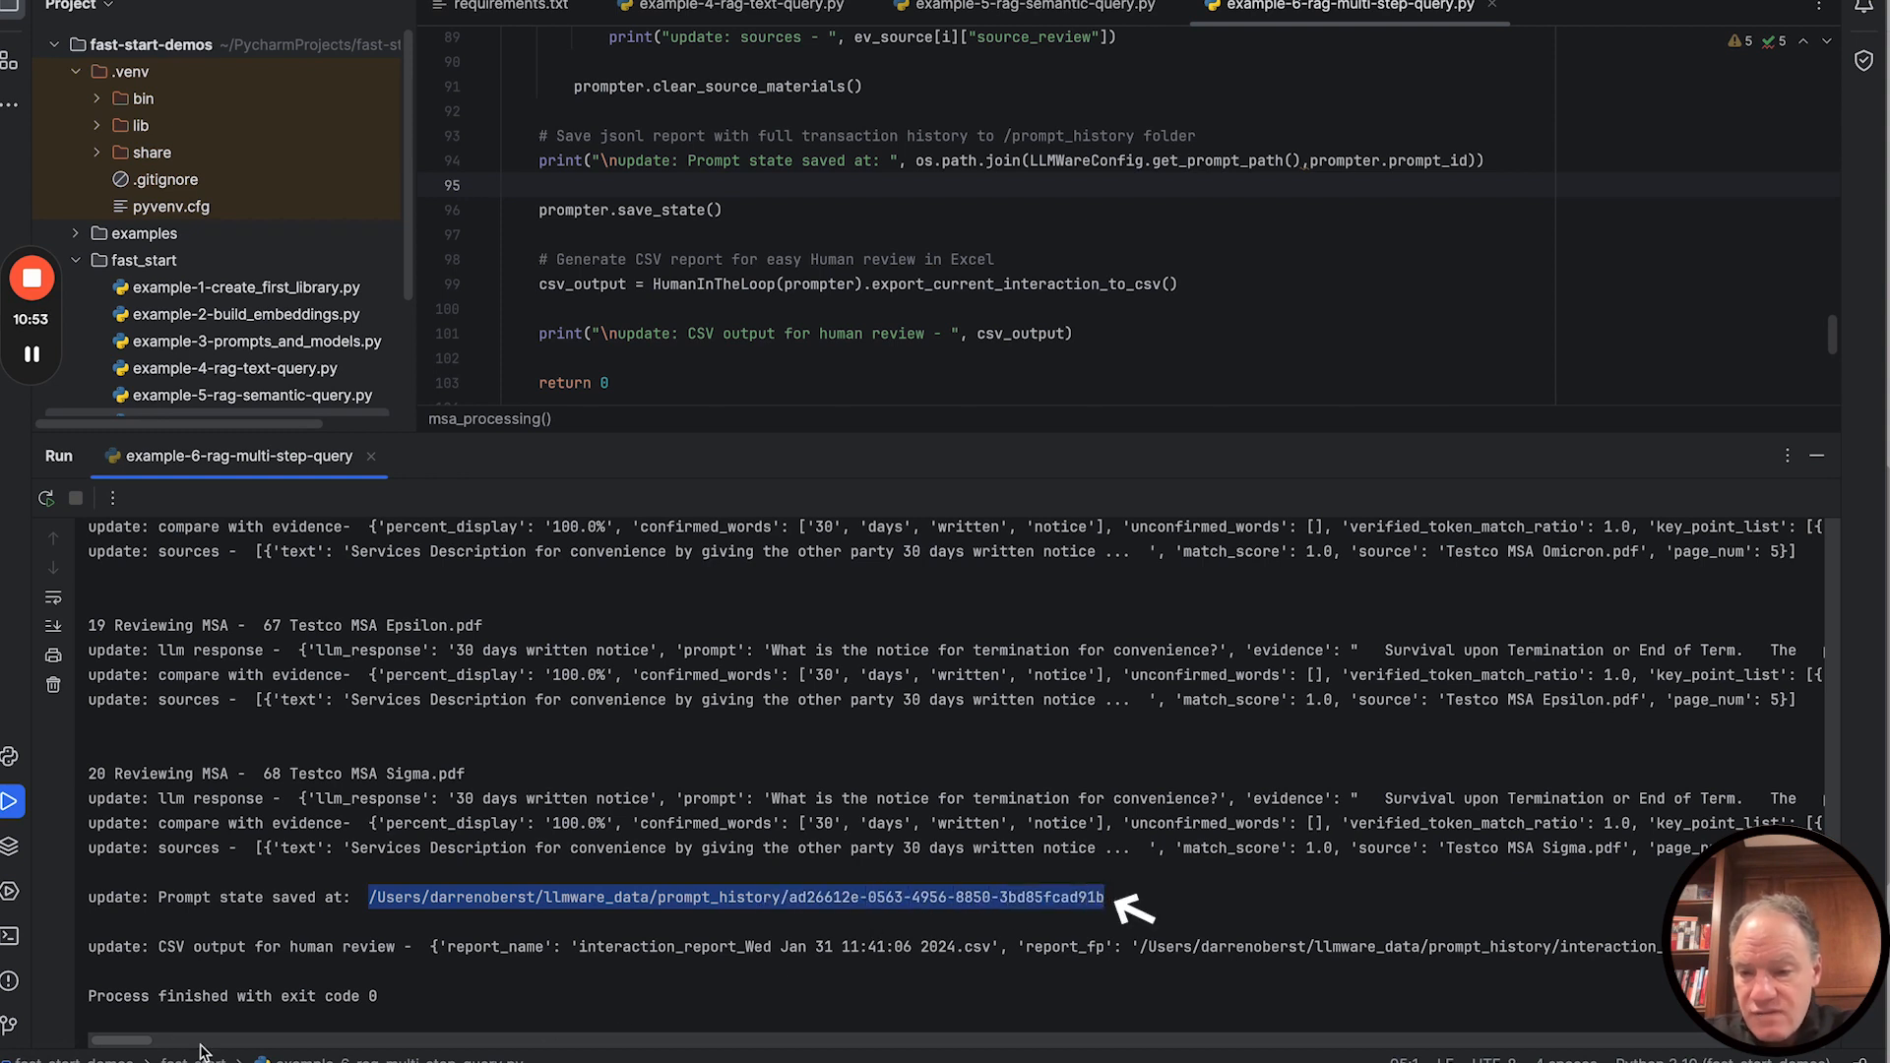
scroll(right, 3)
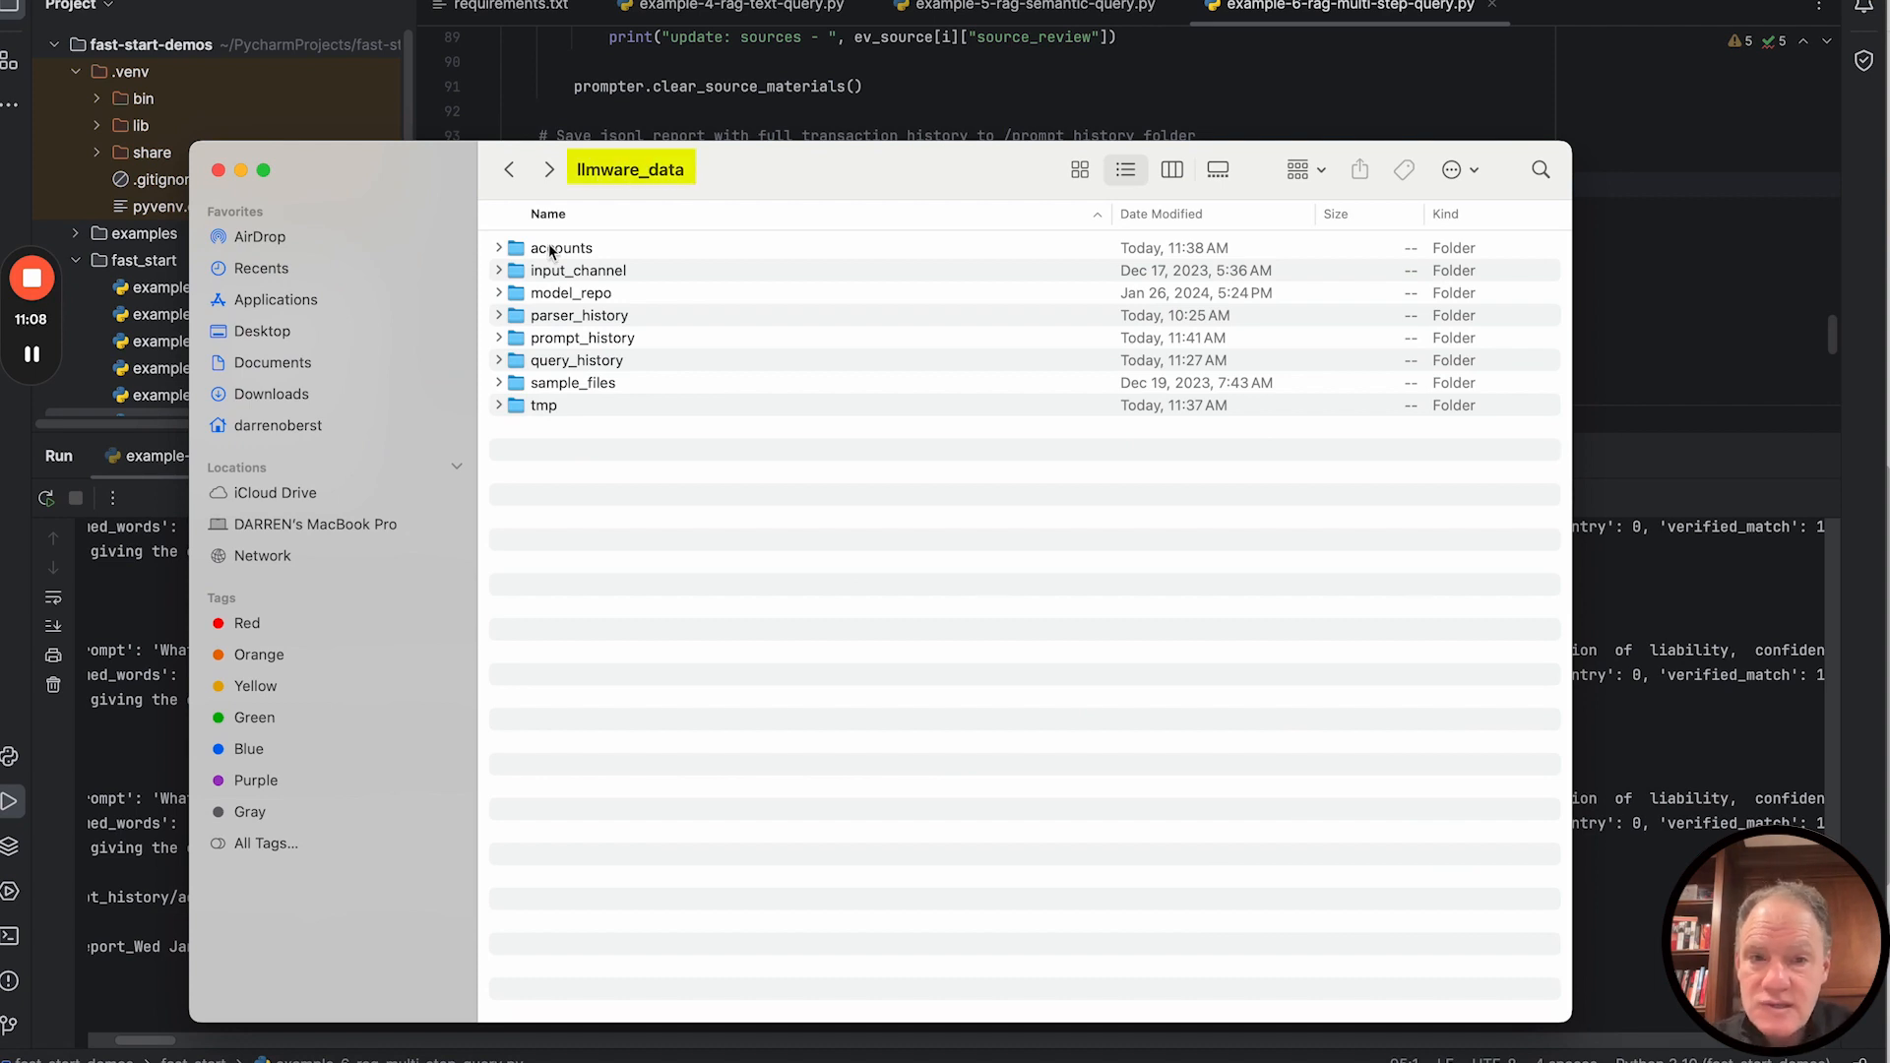
Open the newest prompt_ad26612e….jsonl from prompt_history in TextEdit.
click(582, 337)
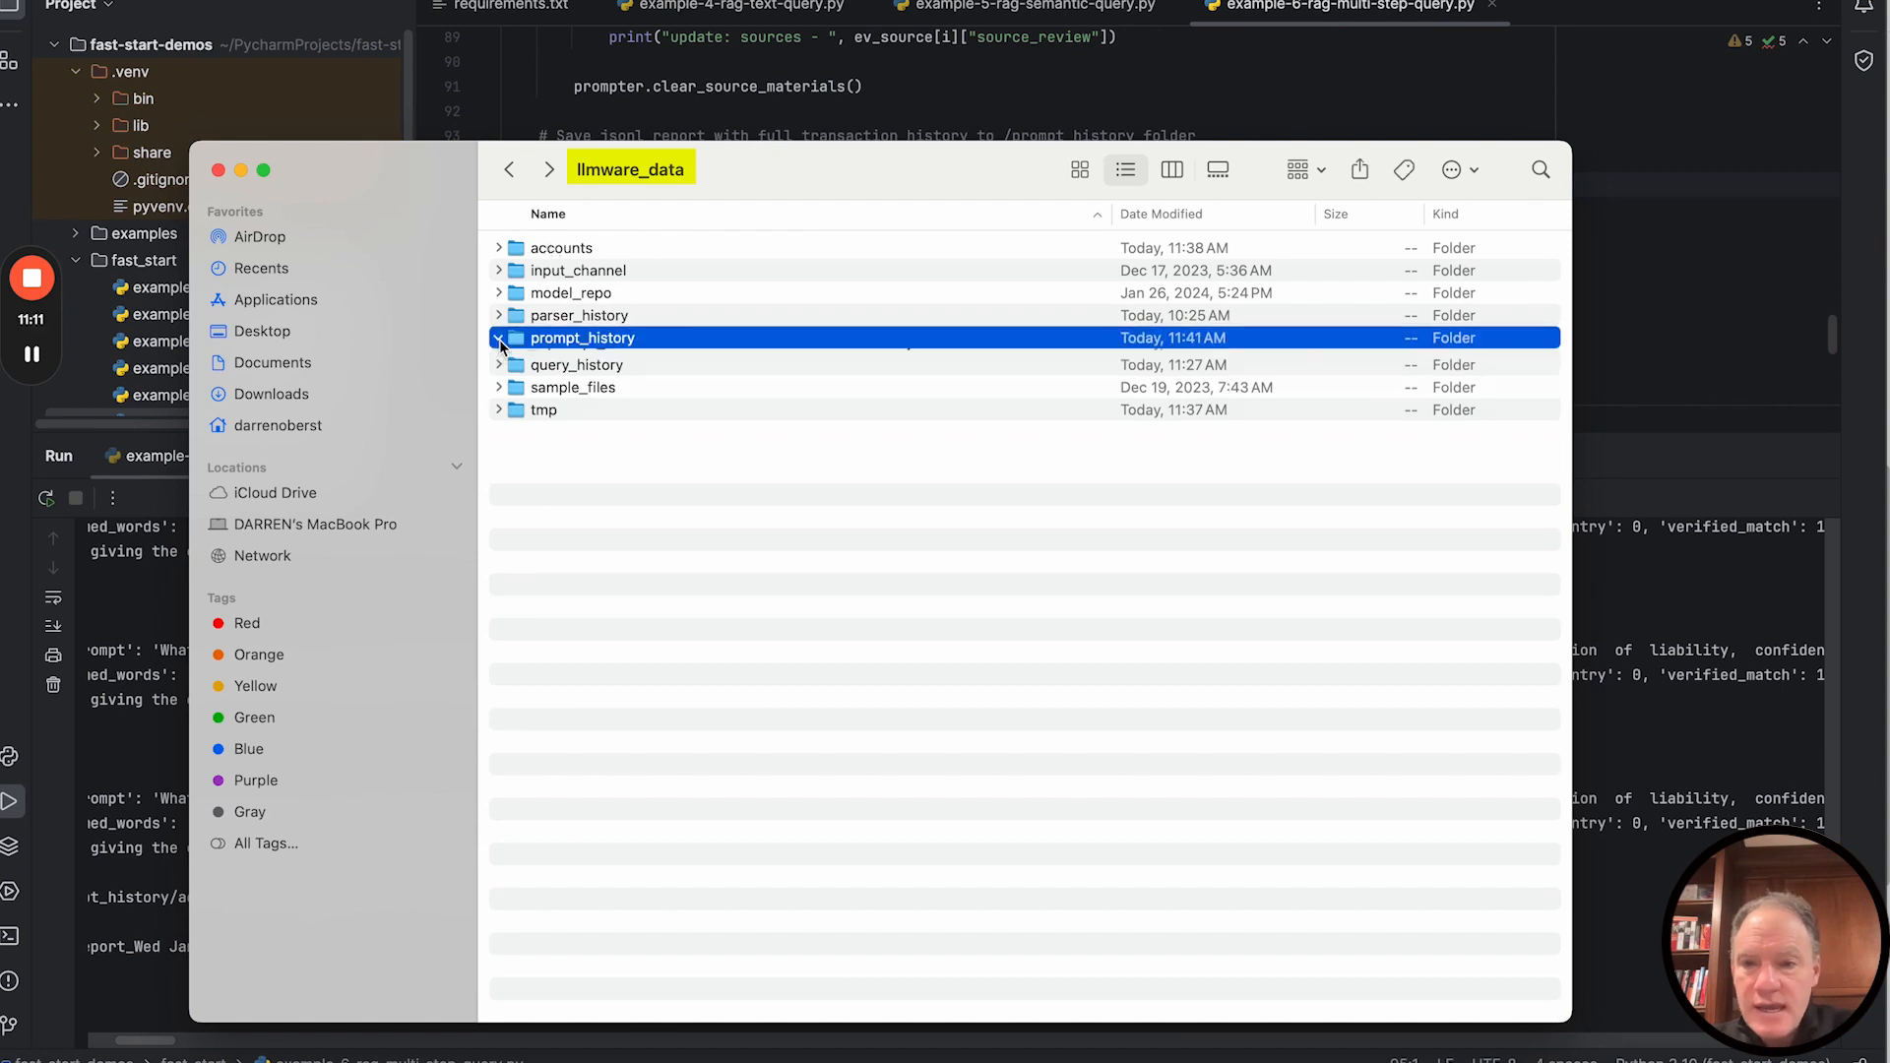
double_click(583, 337)
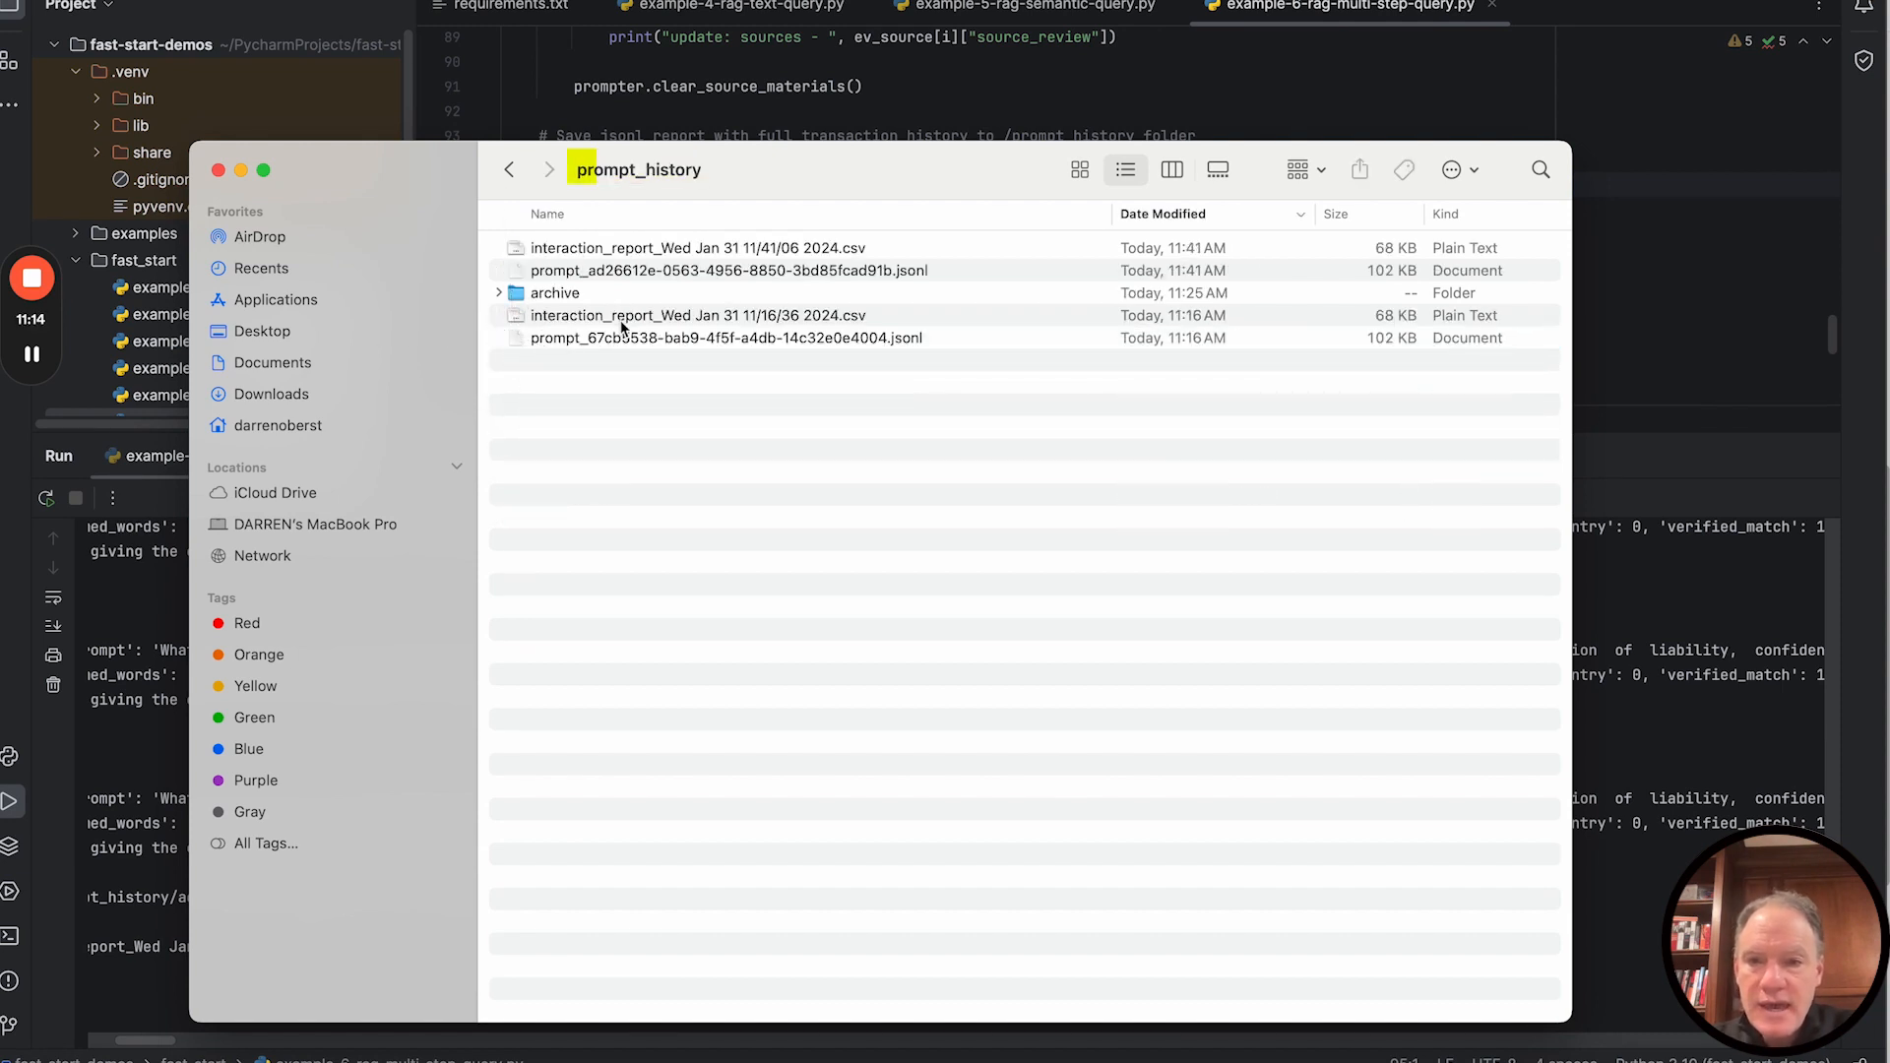
click(697, 248)
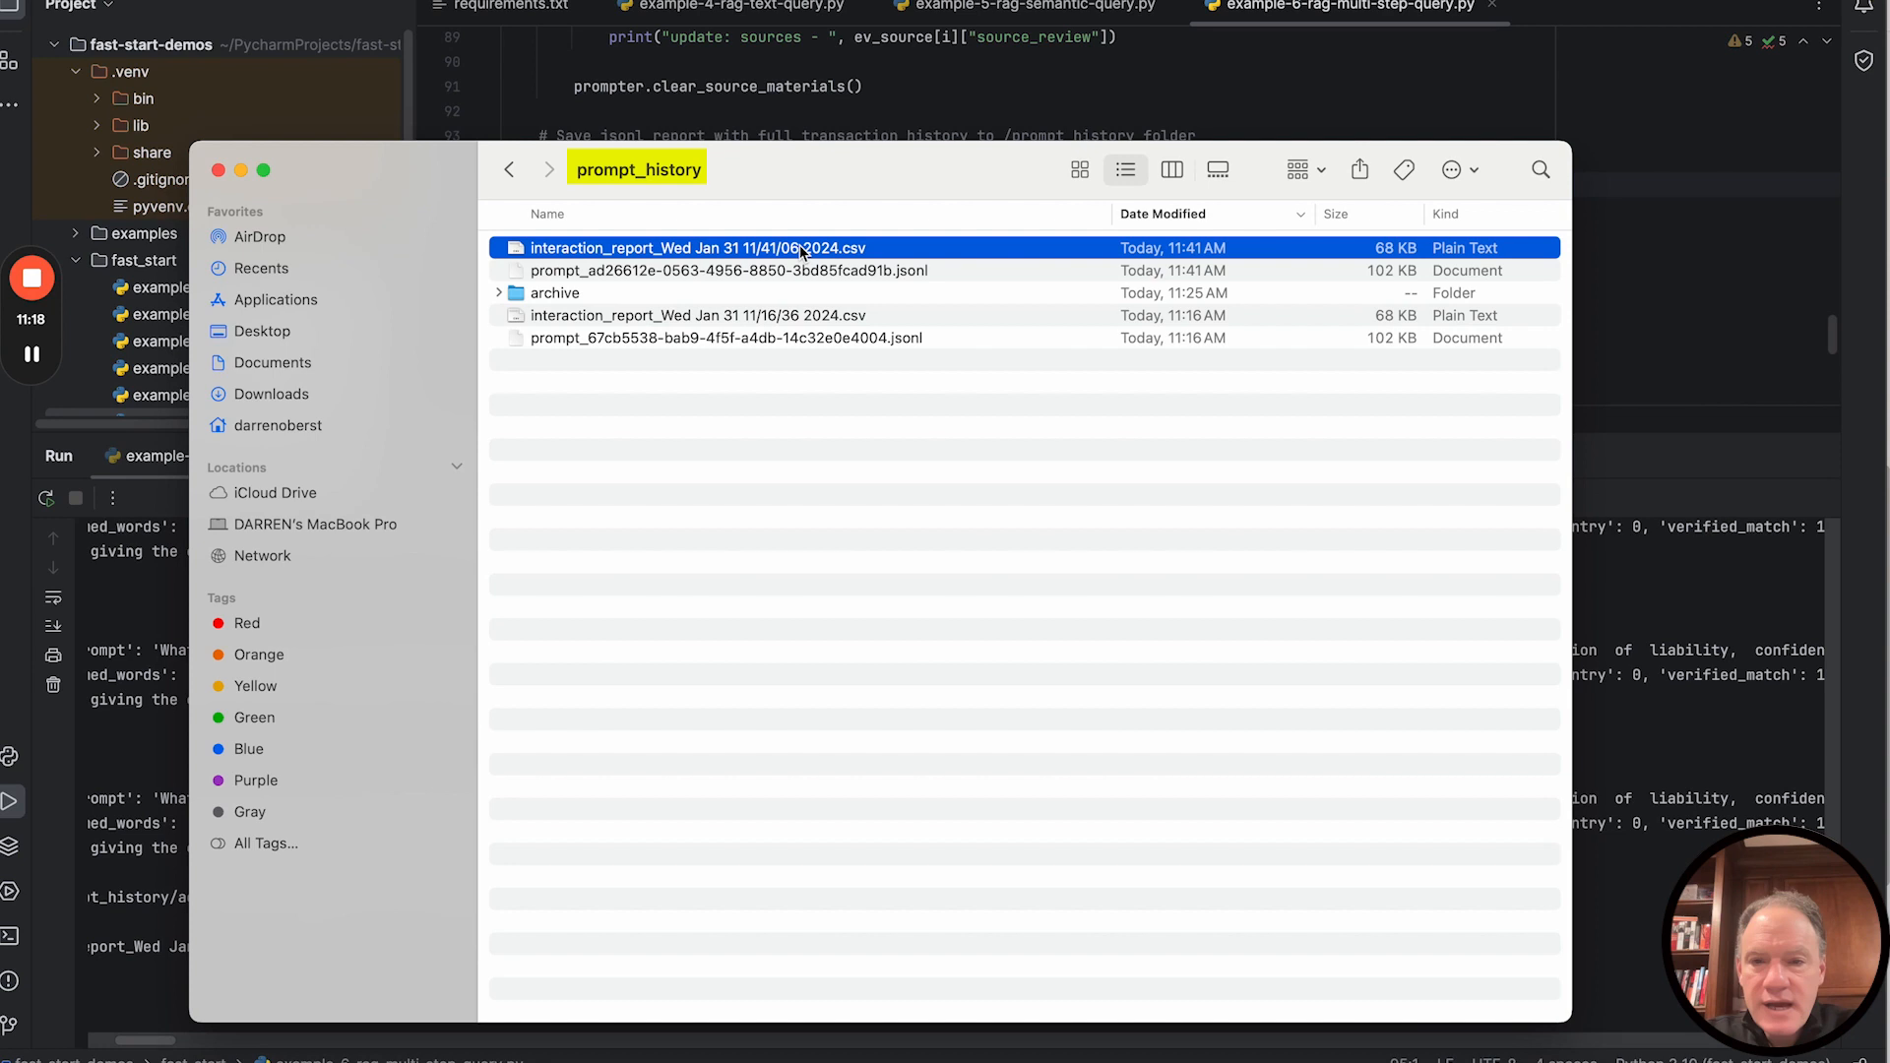
click(697, 248)
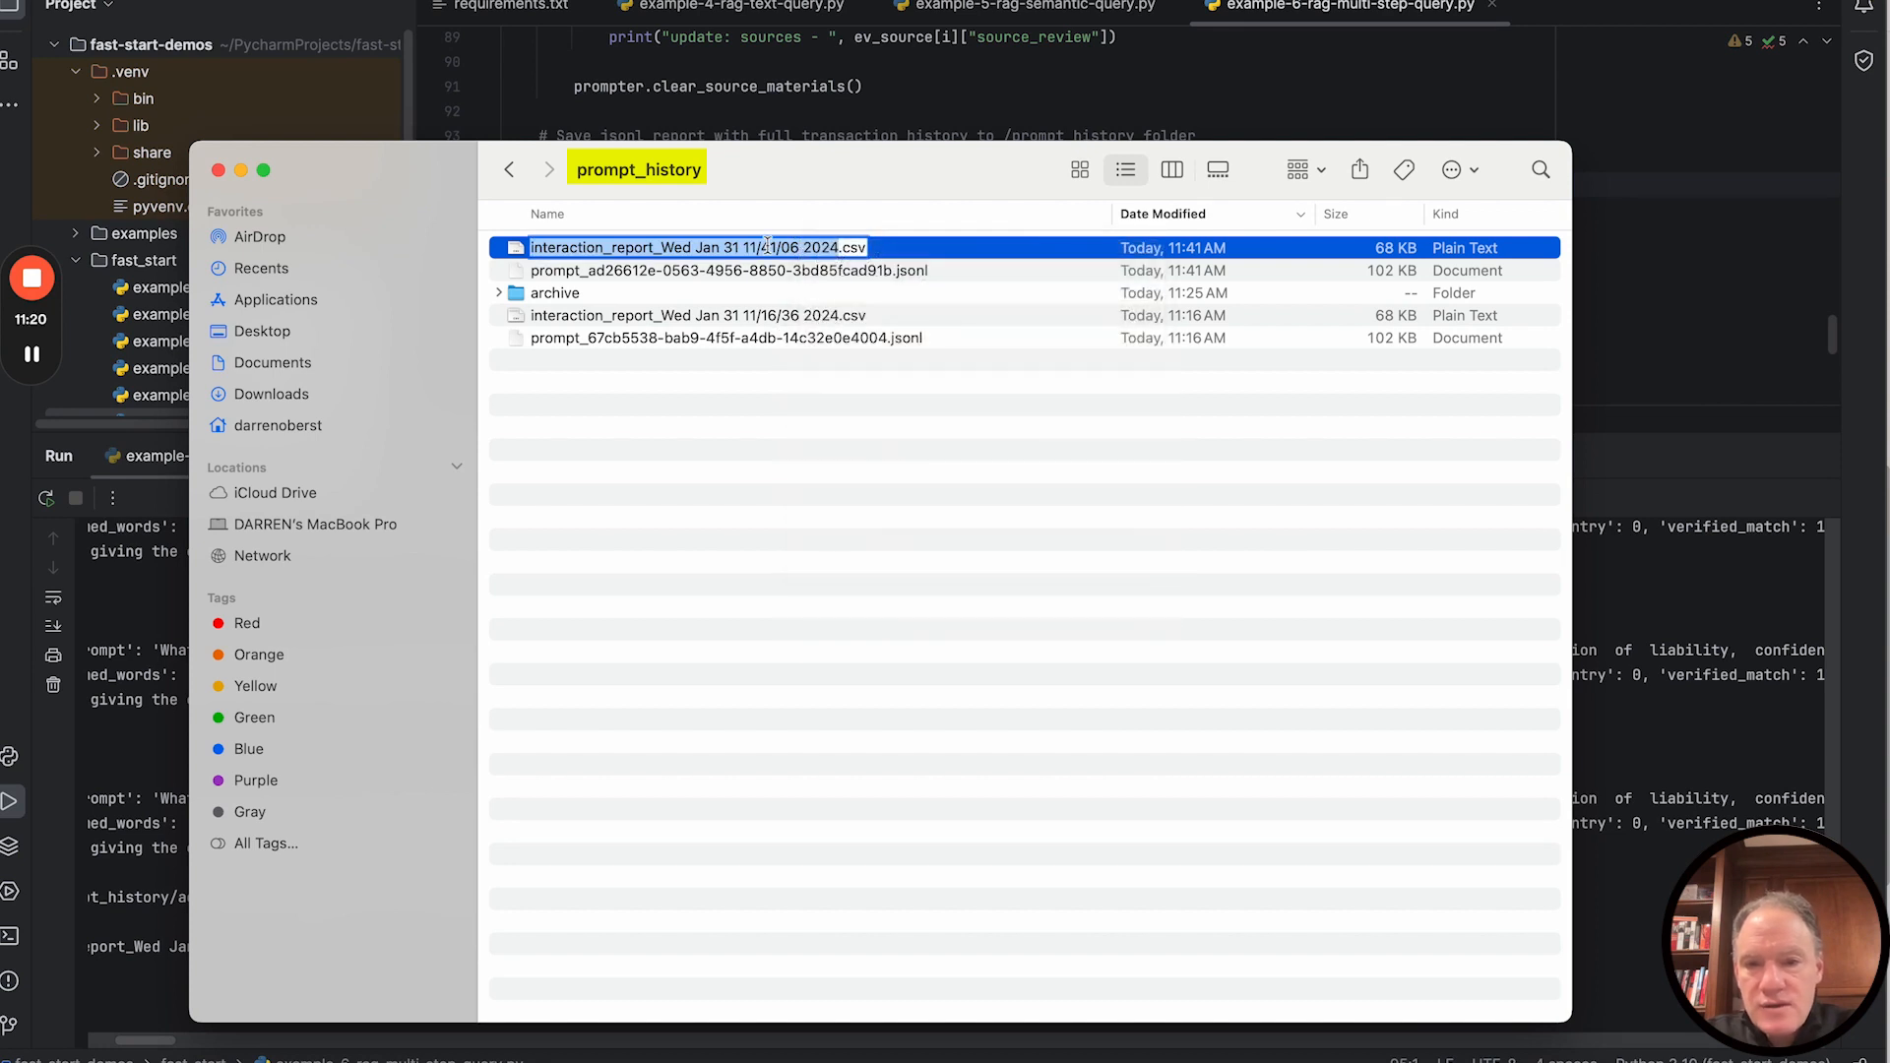
right_click(728, 270)
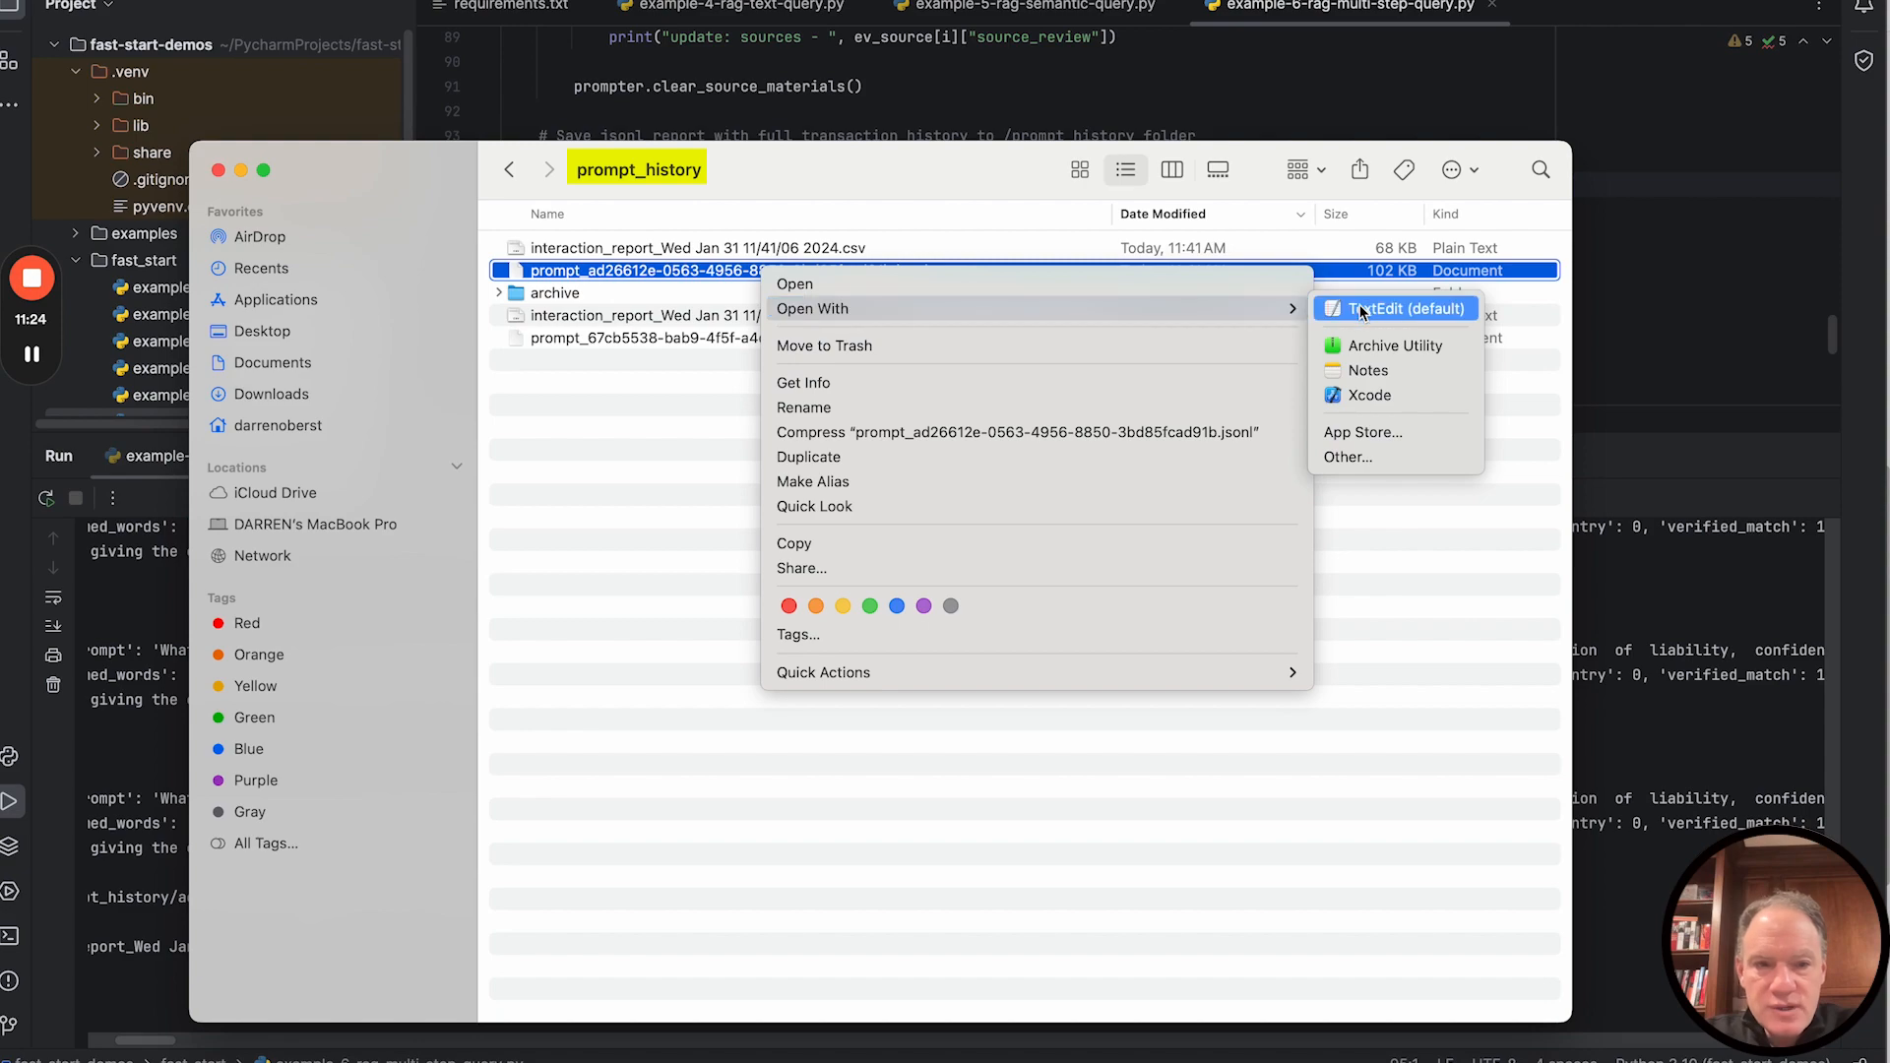
click(1407, 309)
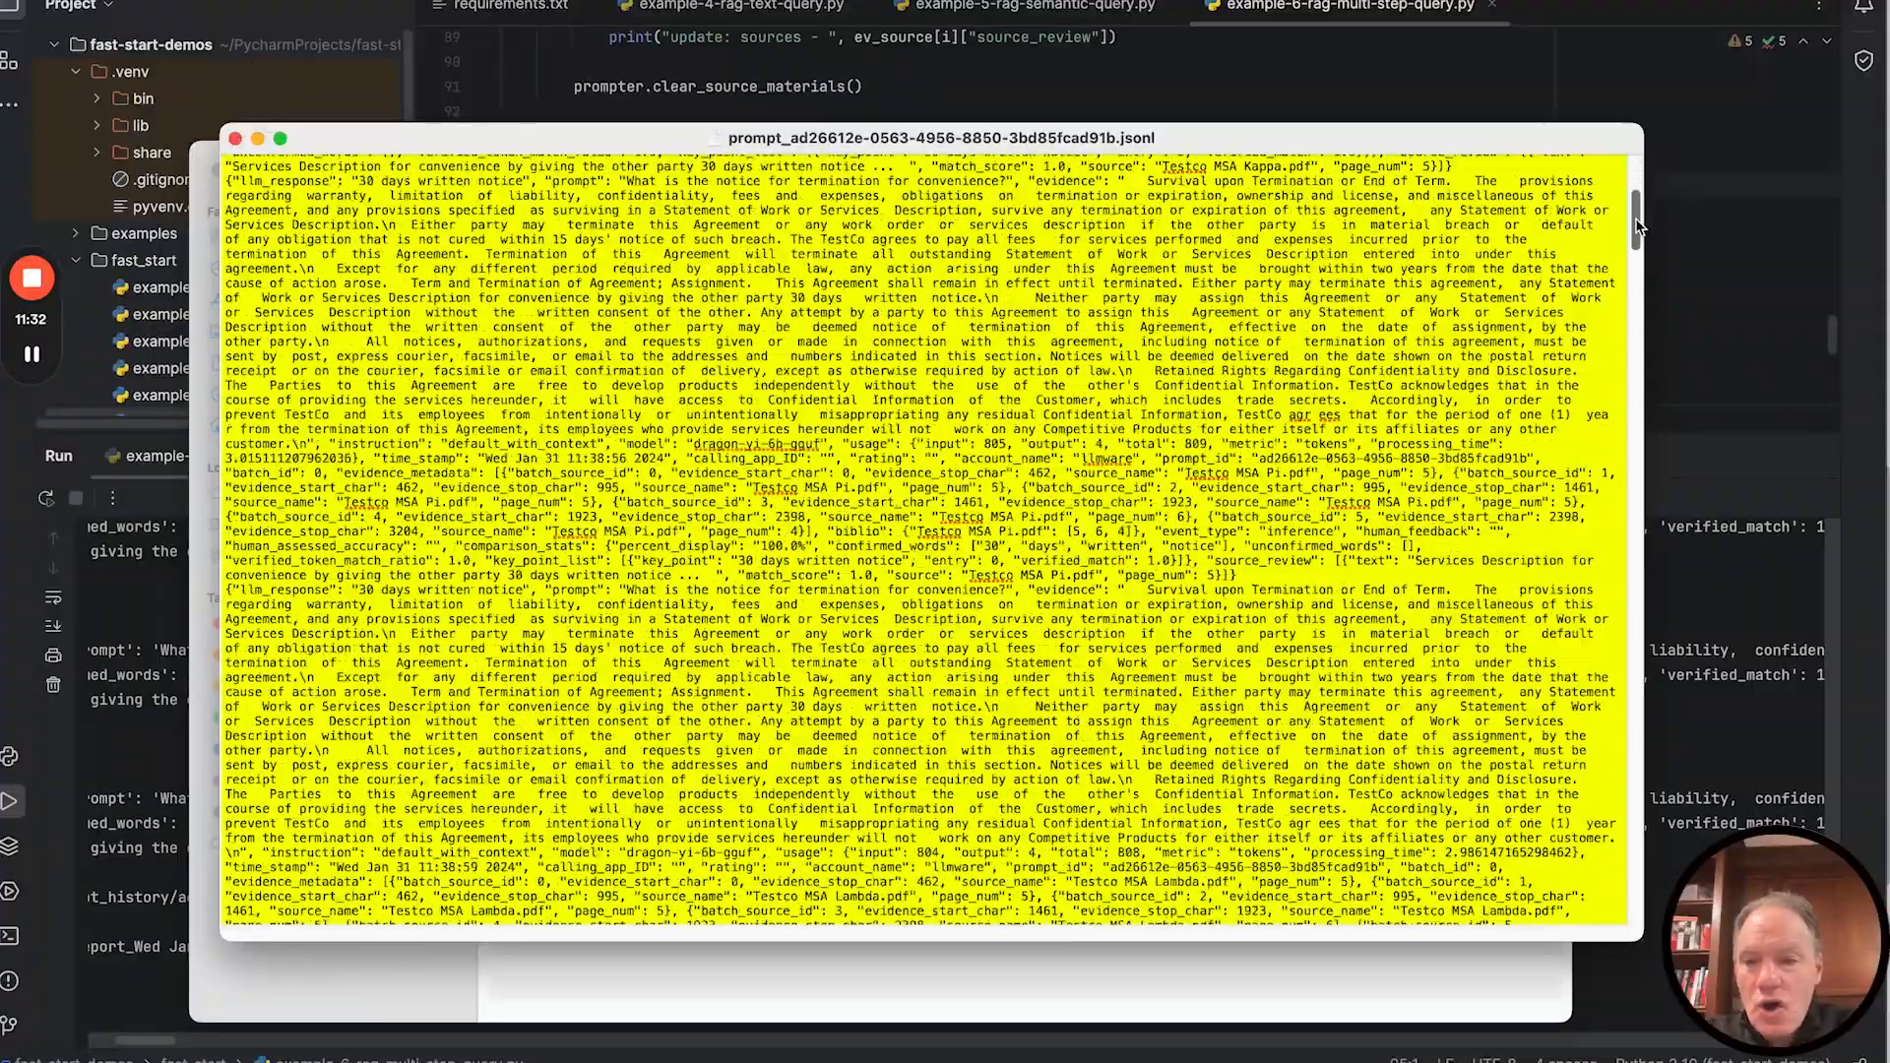
scroll(down, 3)
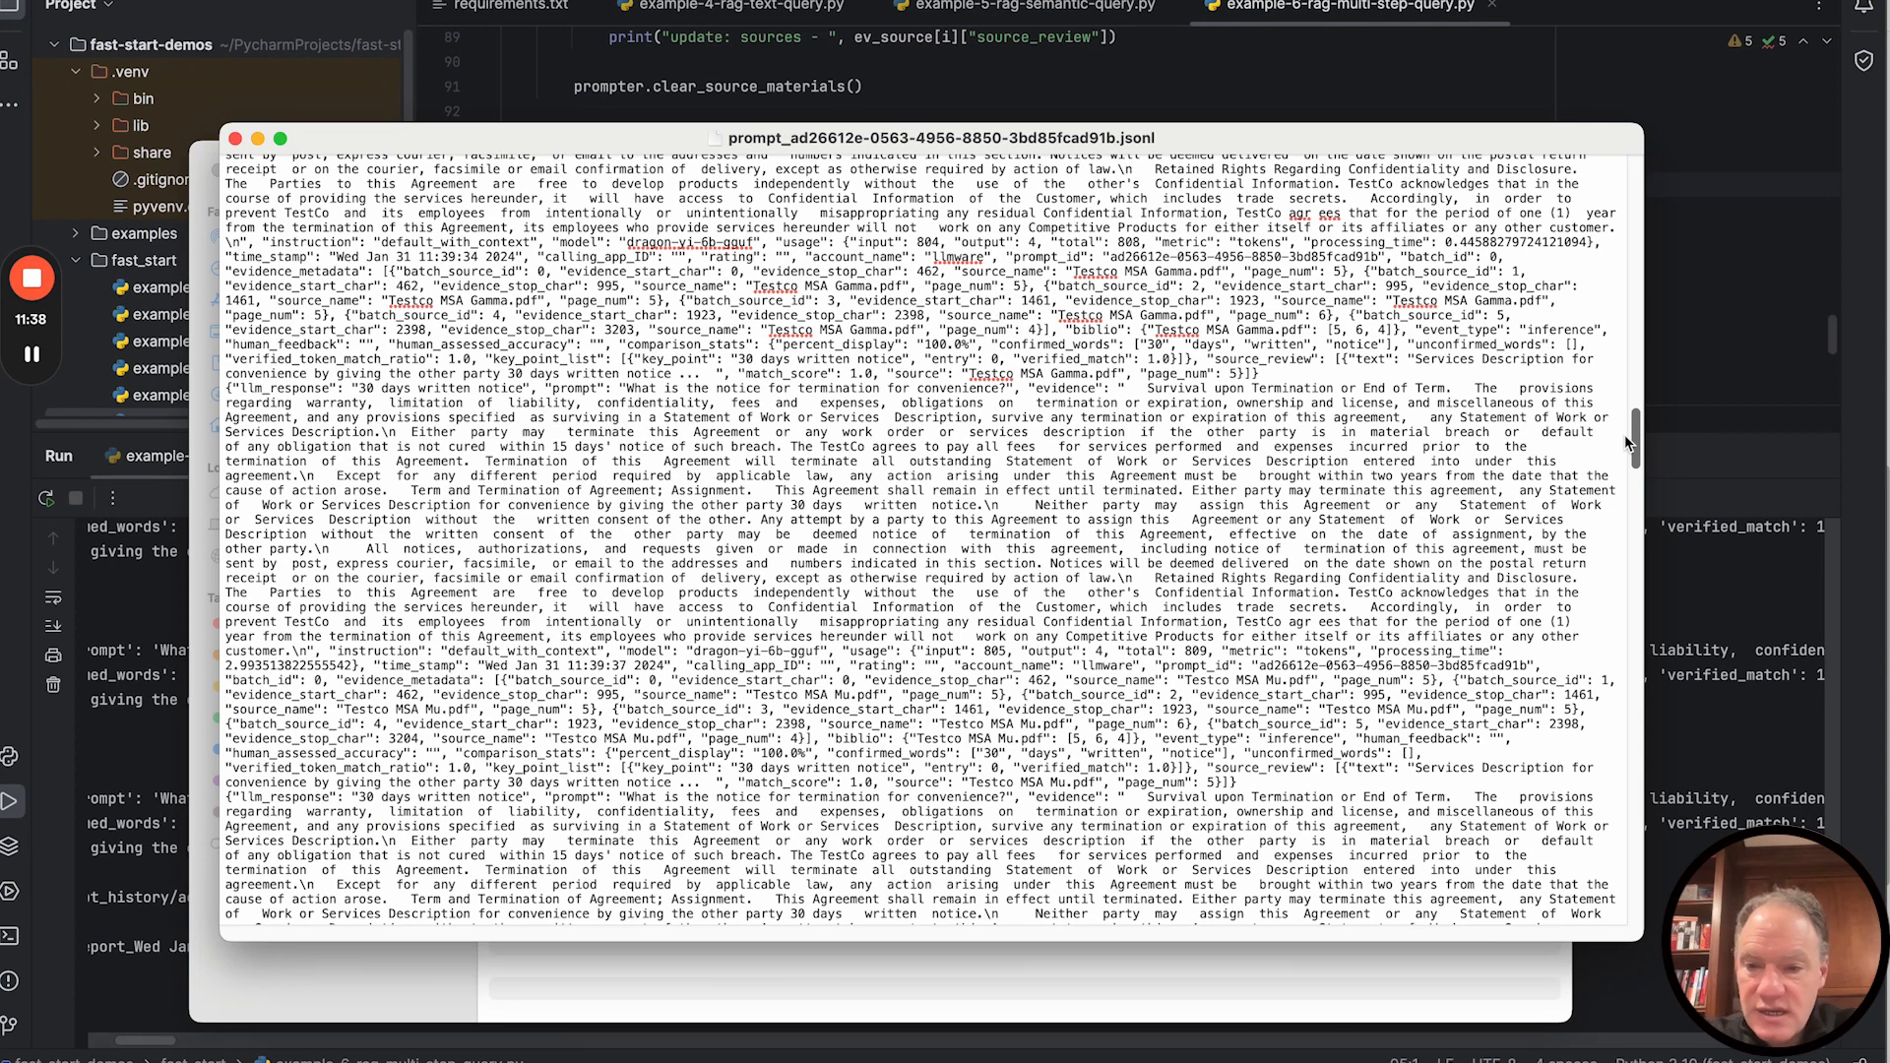
scroll(down, 3)
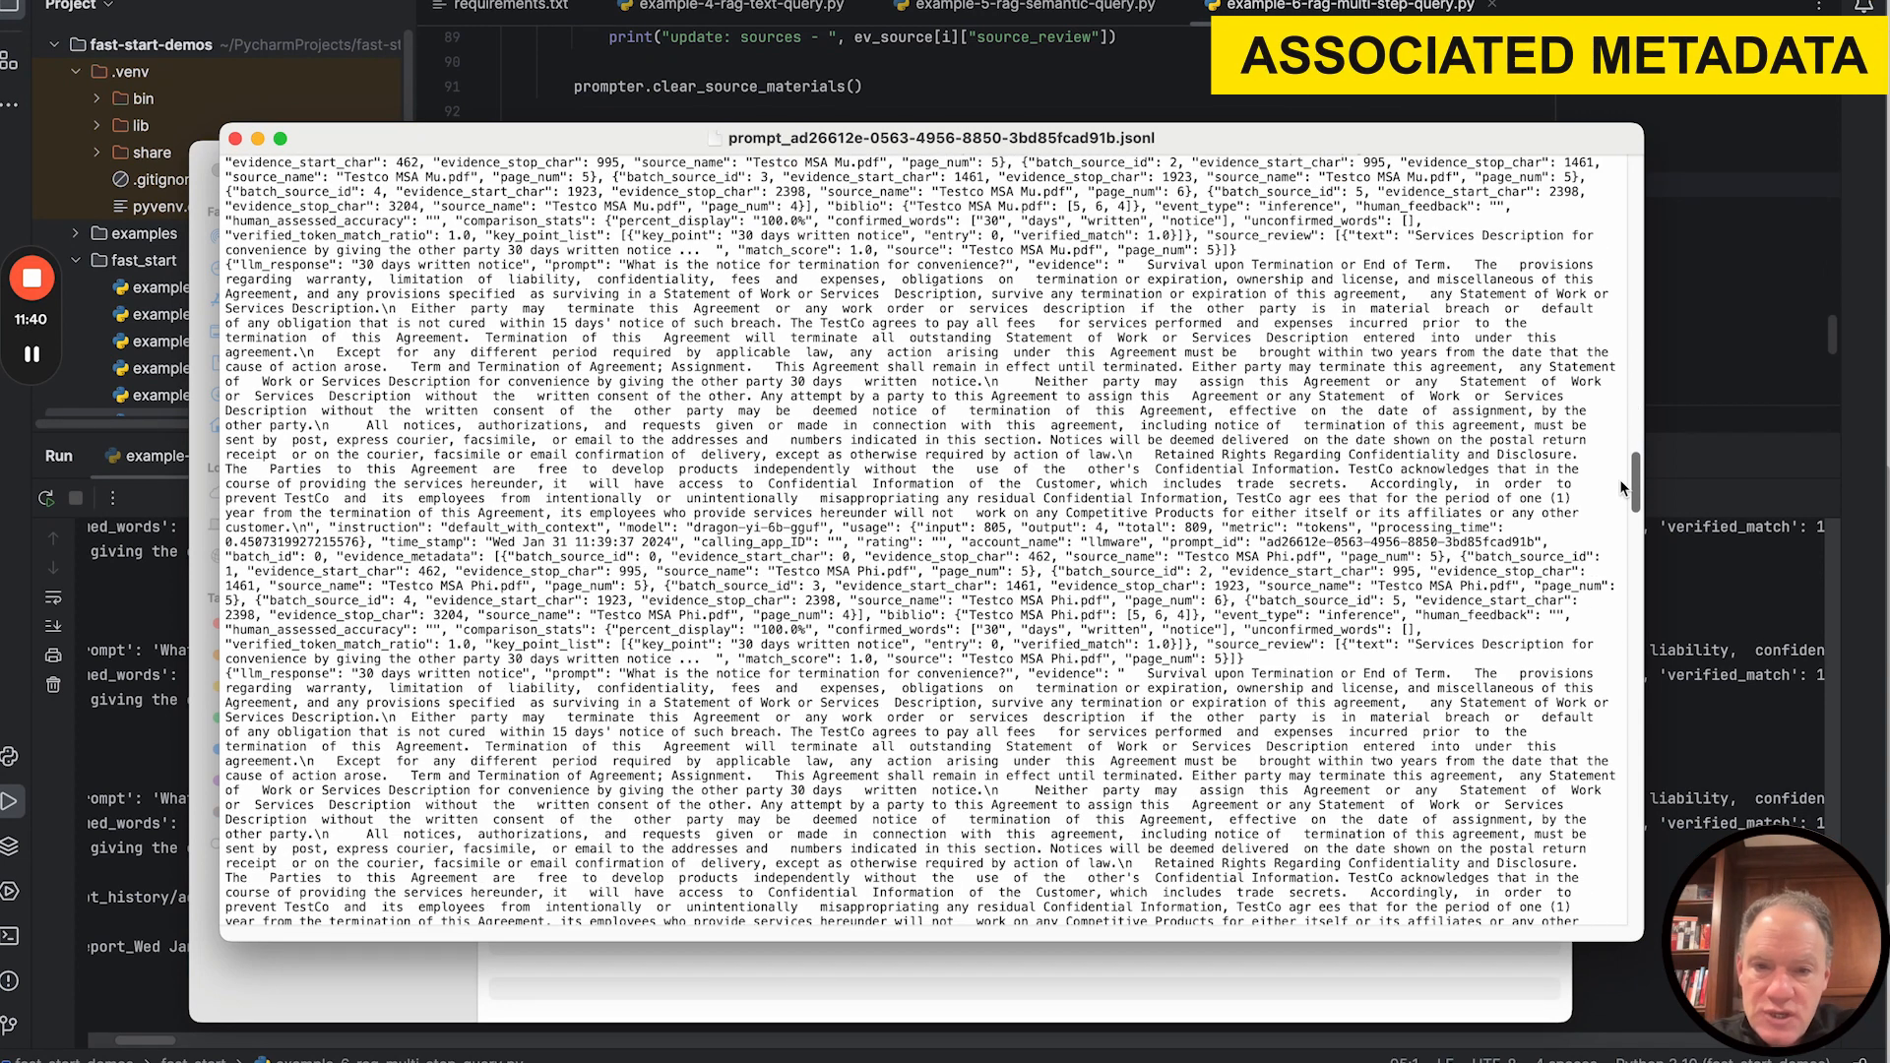
scroll(down, 3)
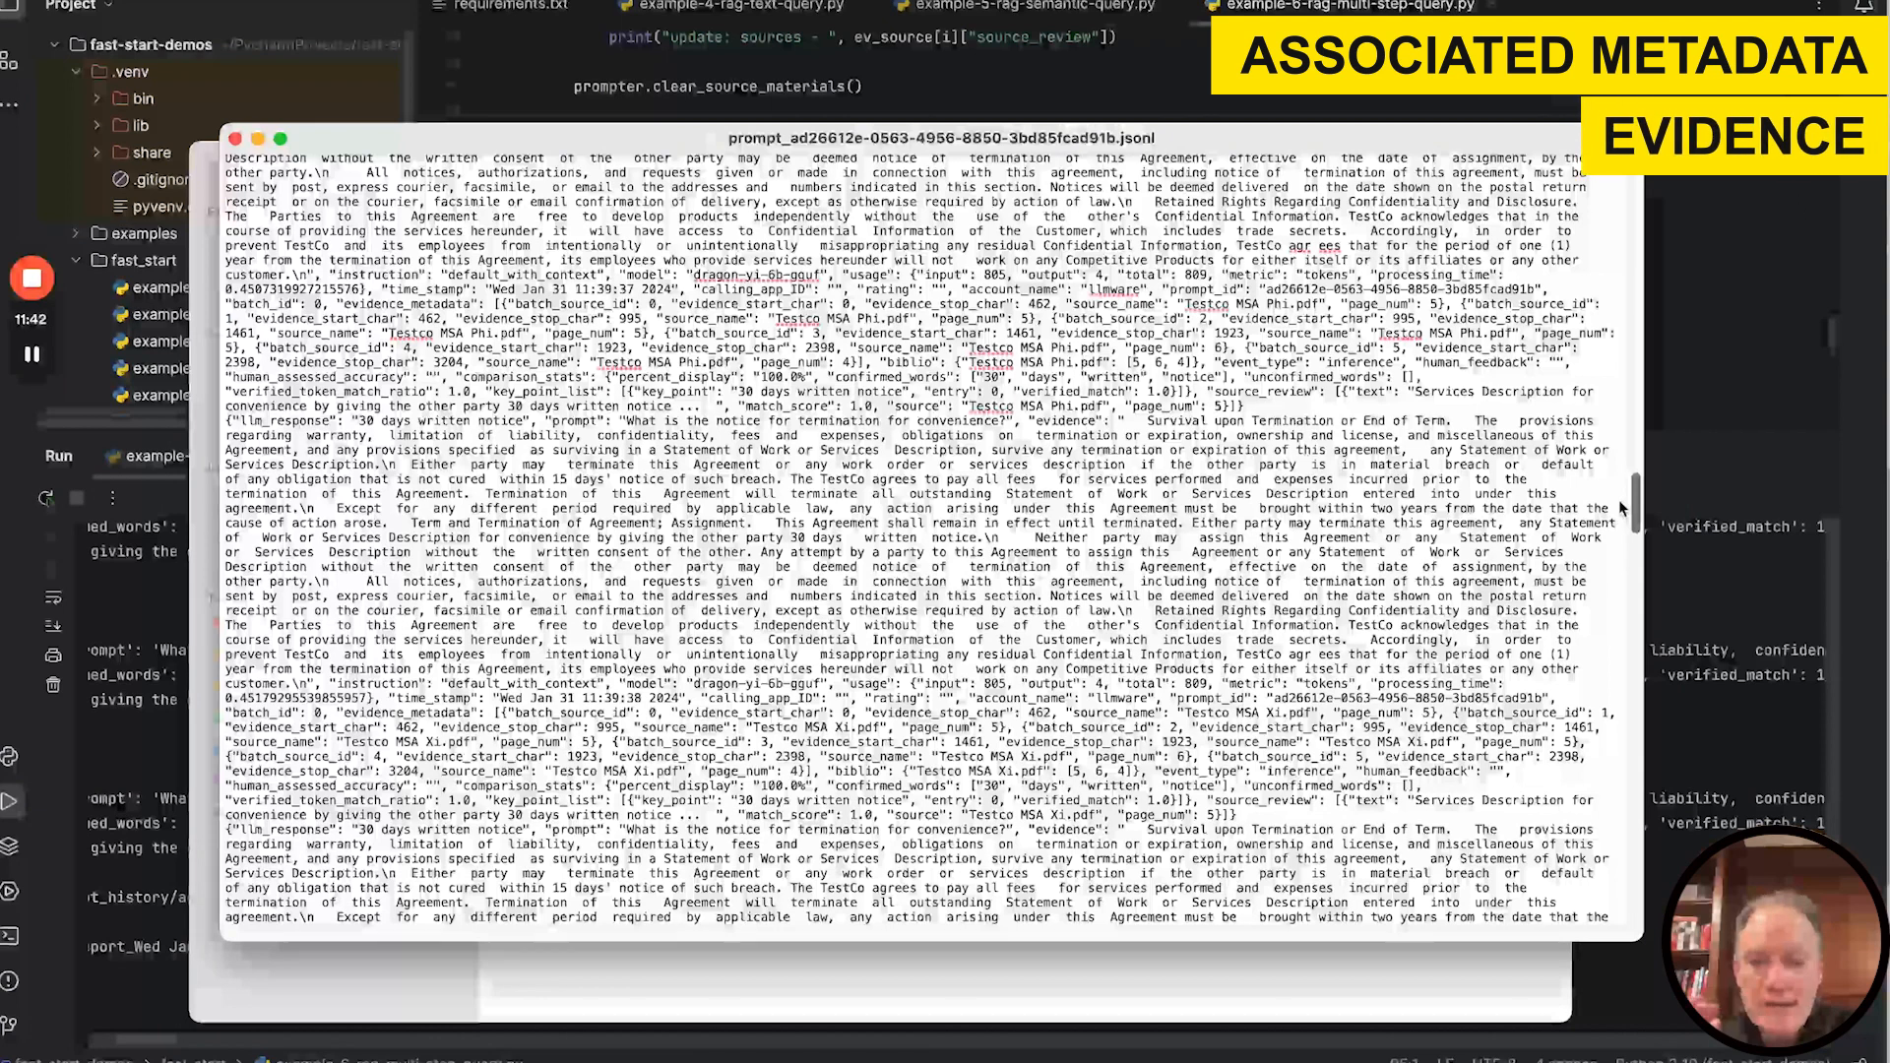
scroll(down, 3)
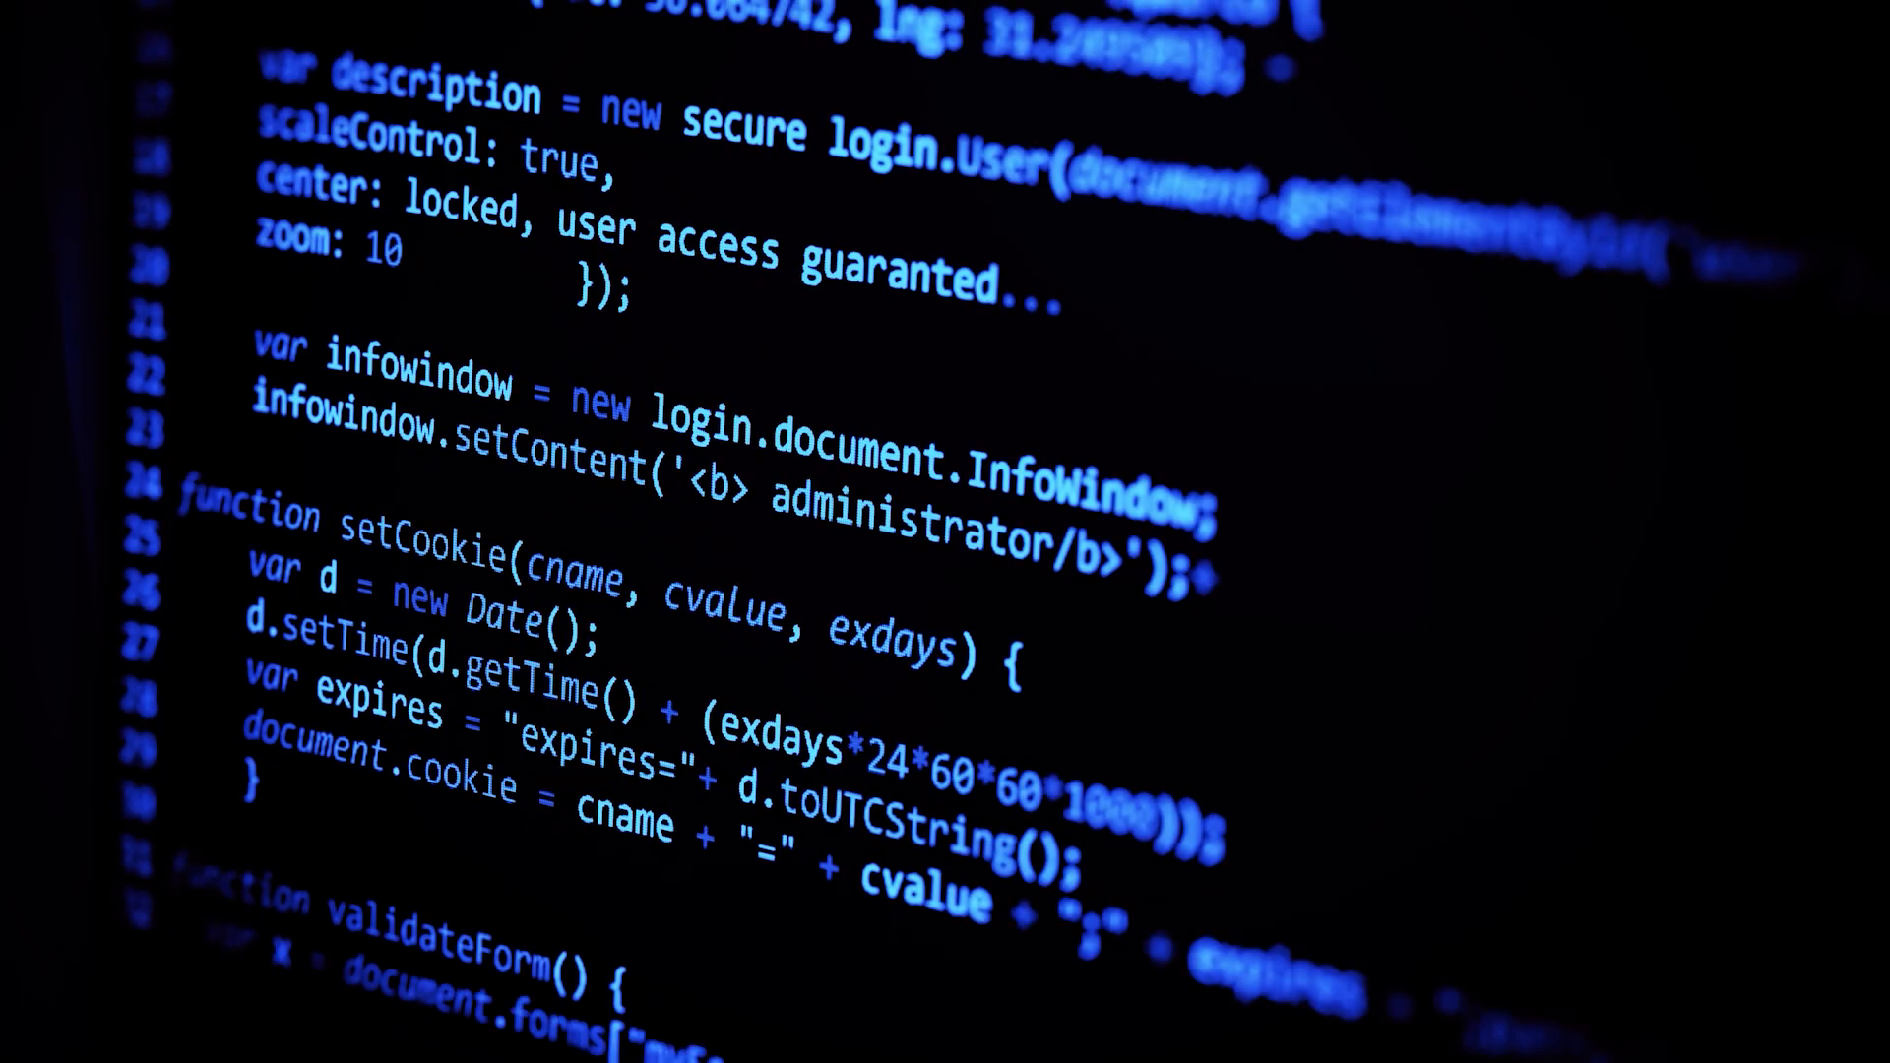
Highlight the Library example's parsing and text chunking description in the fast_start README.
scroll(down, 3)
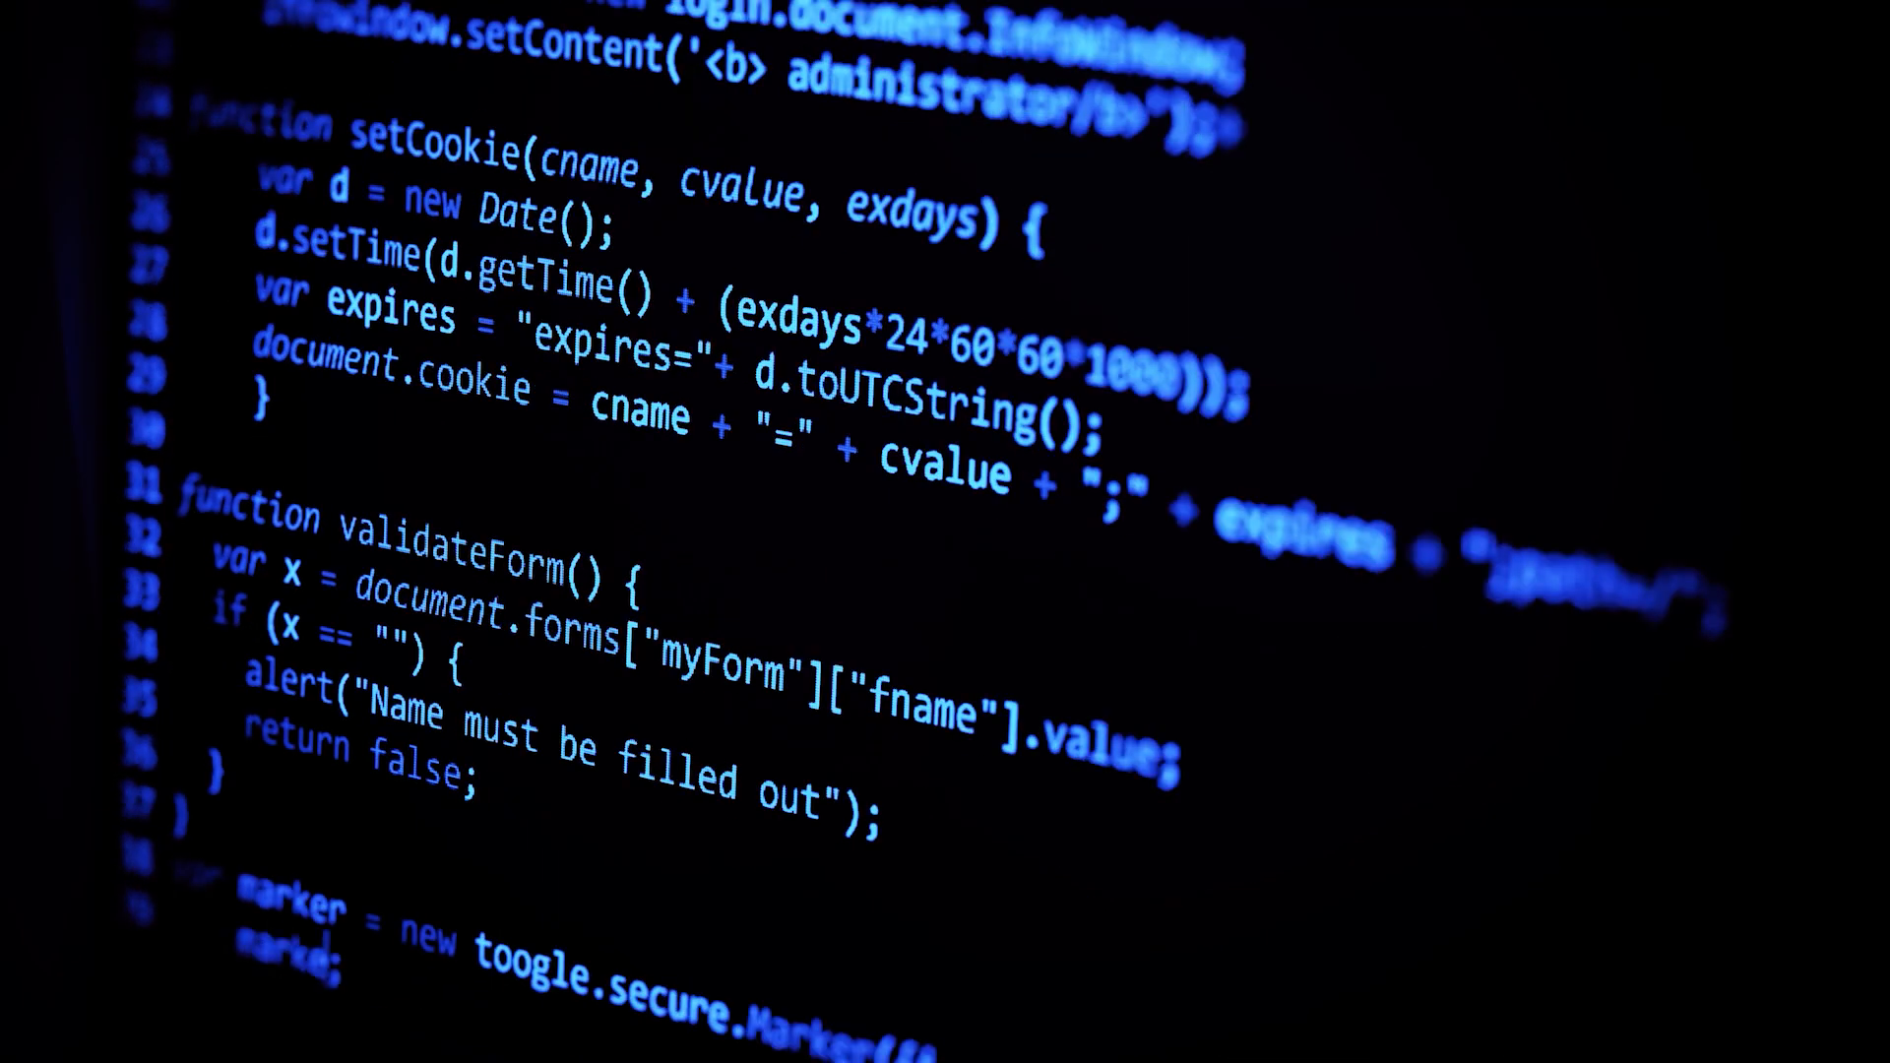
scroll(down, 3)
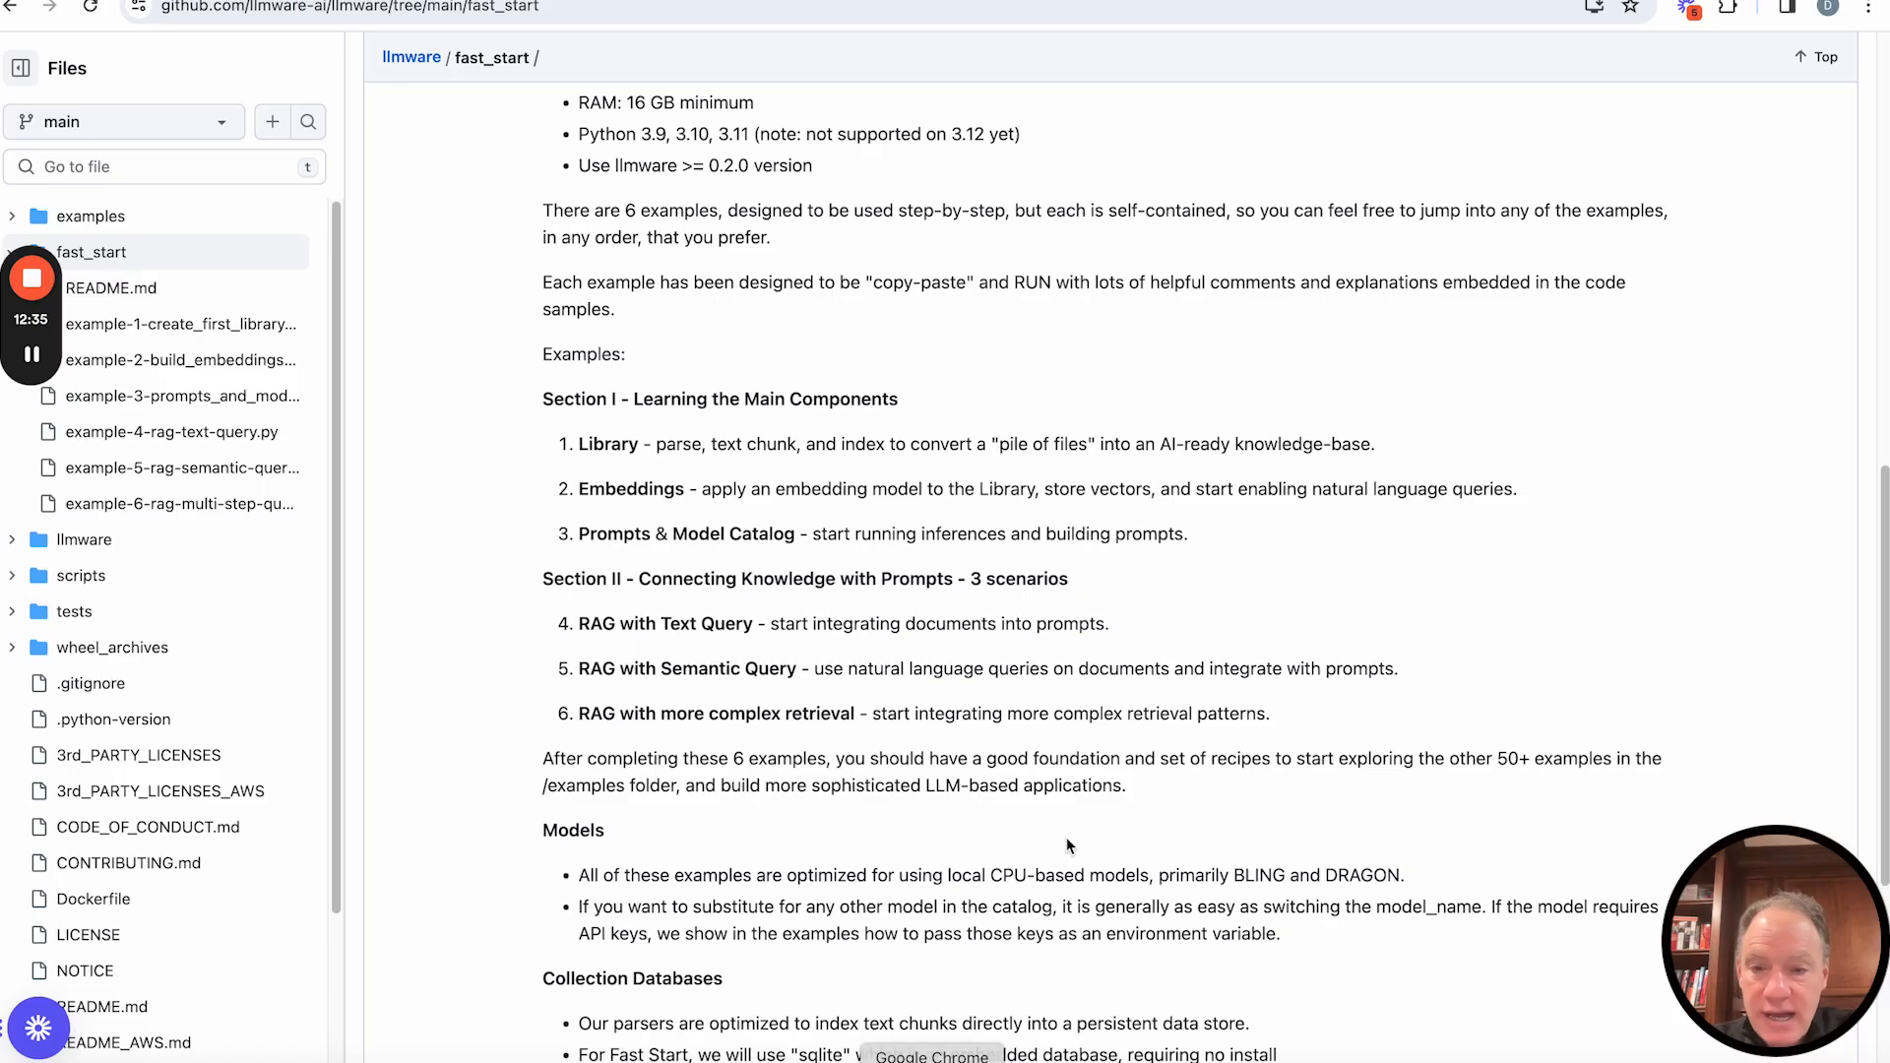
drag(579, 443, 798, 443)
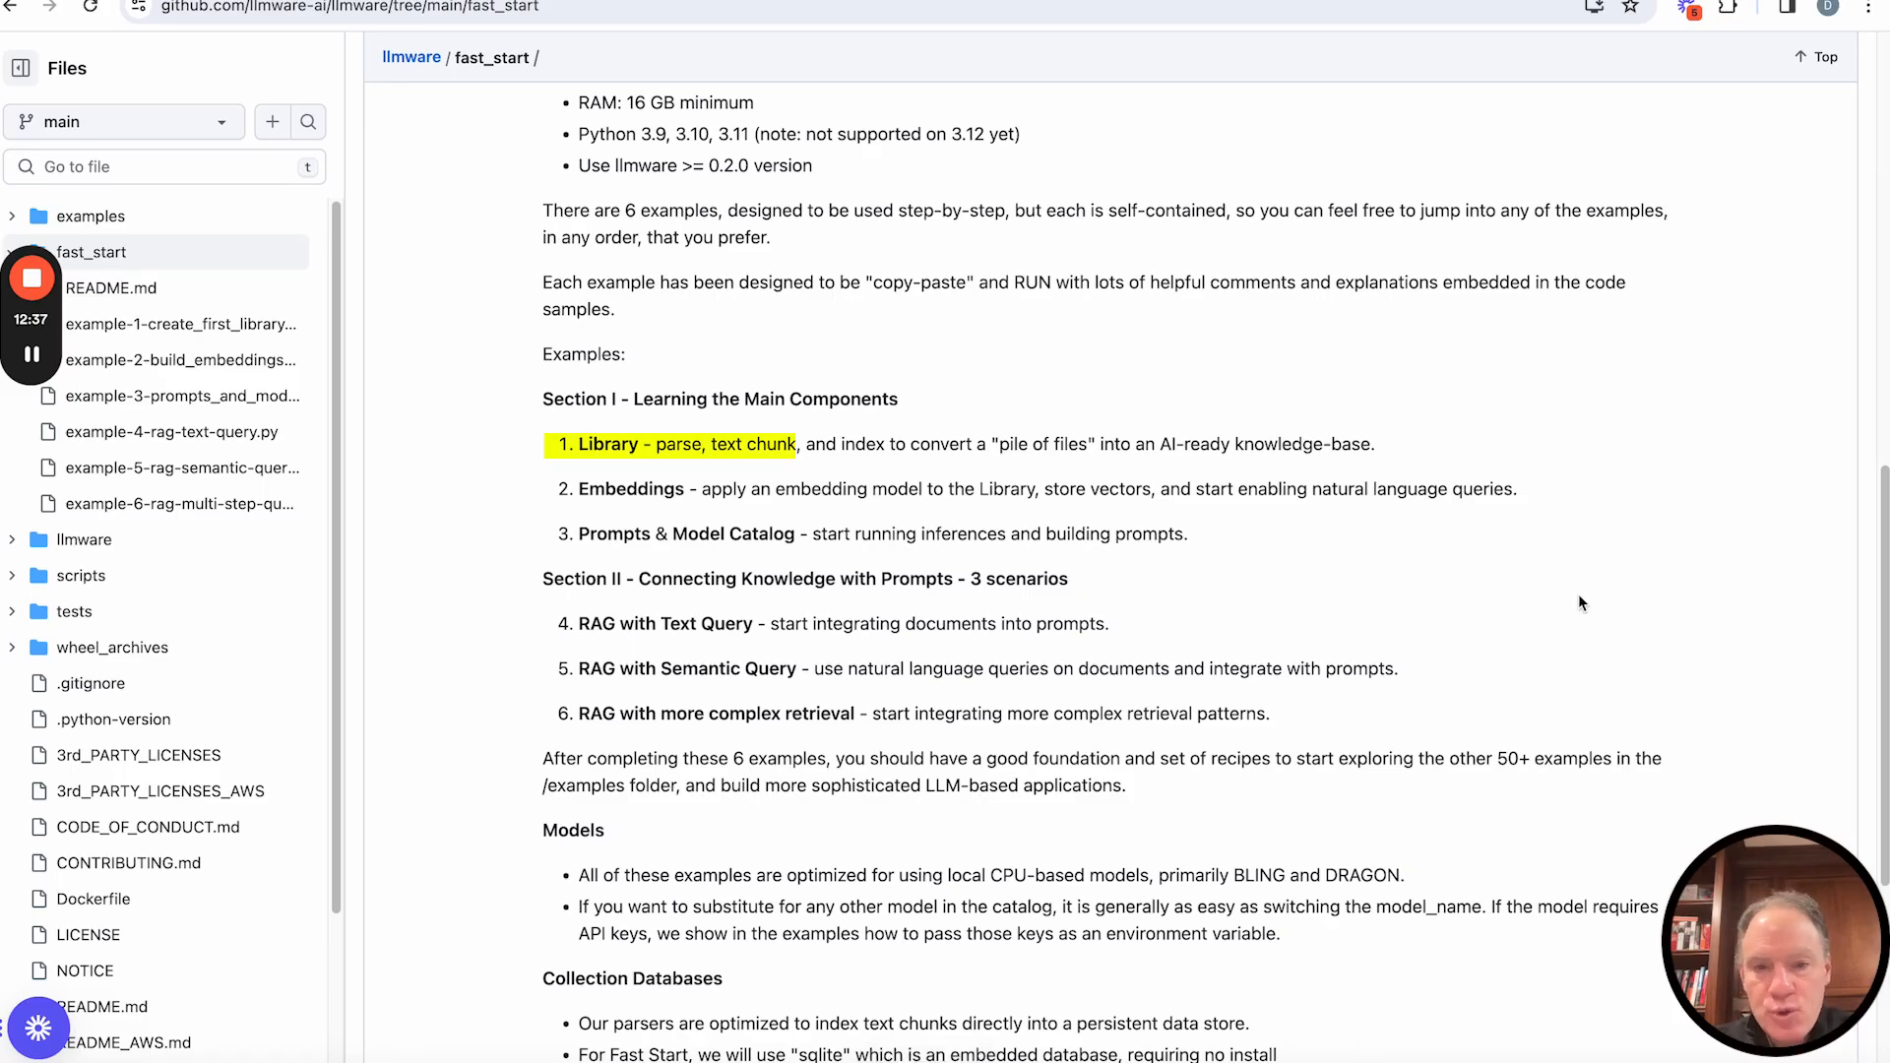